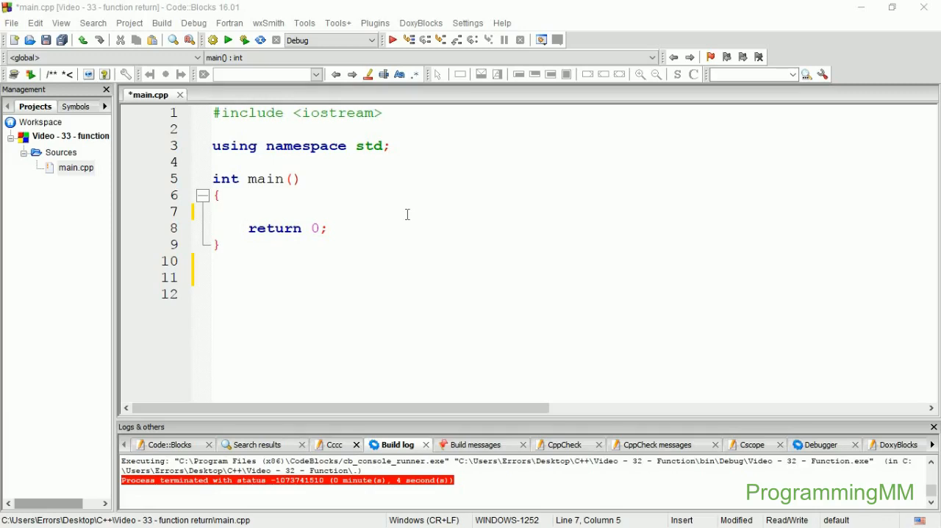
Begin a new function declaration with 'int' on the line below main
click(248, 212)
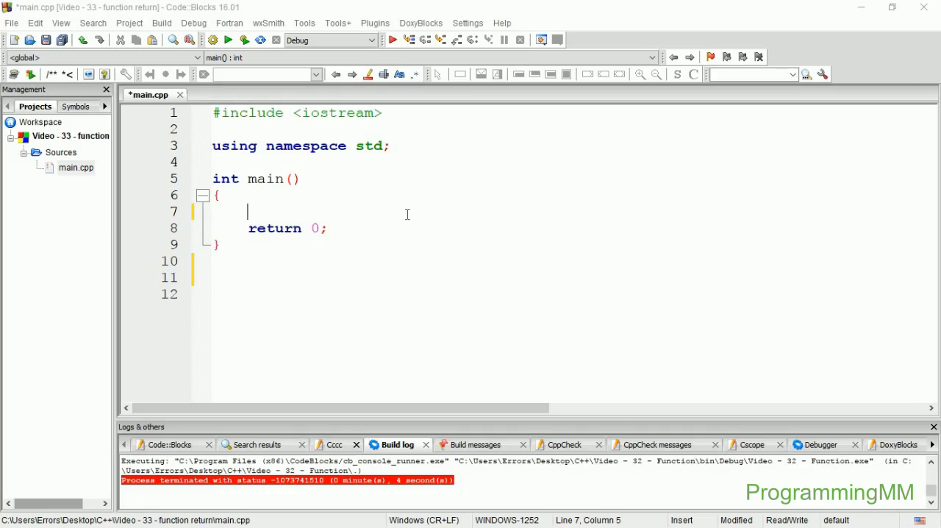
mouse_move(263, 164)
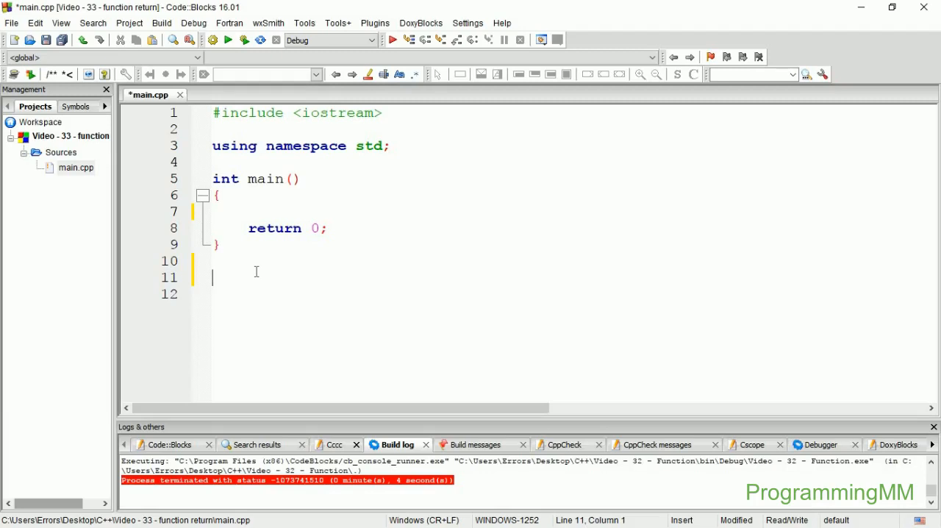
text(int)
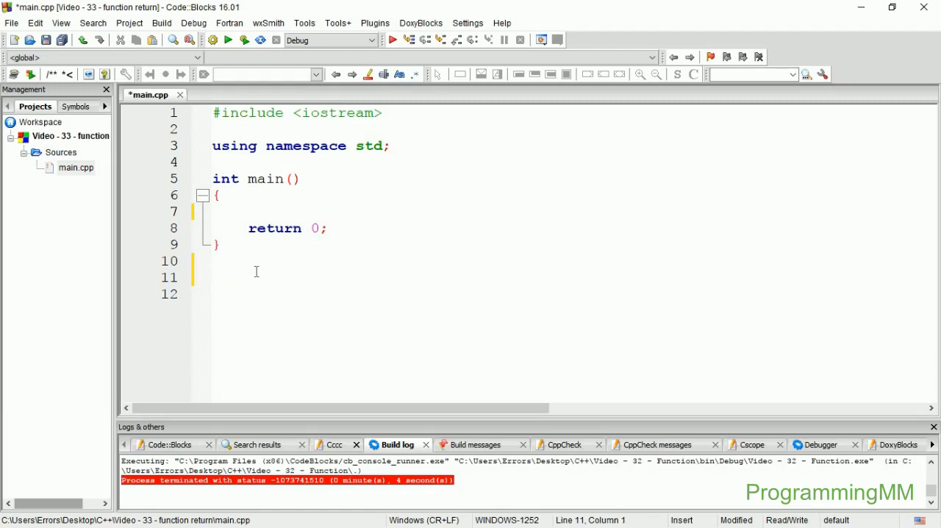
text(void)
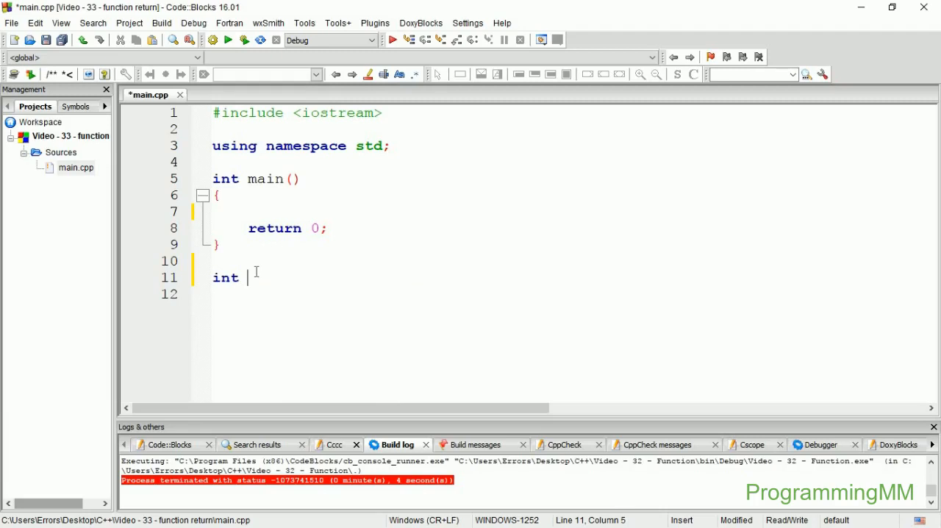
Define power() { } and start its body declaring int base = 2
text(power)
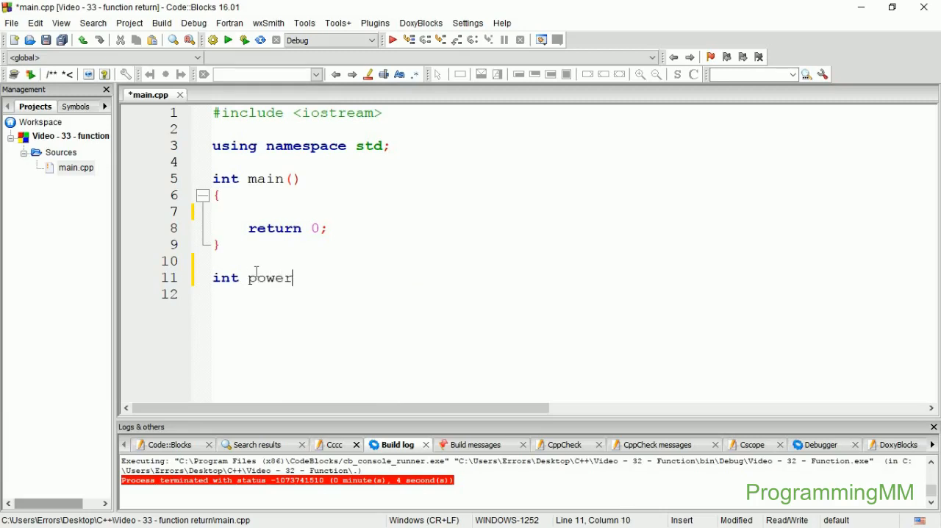
text(() {})
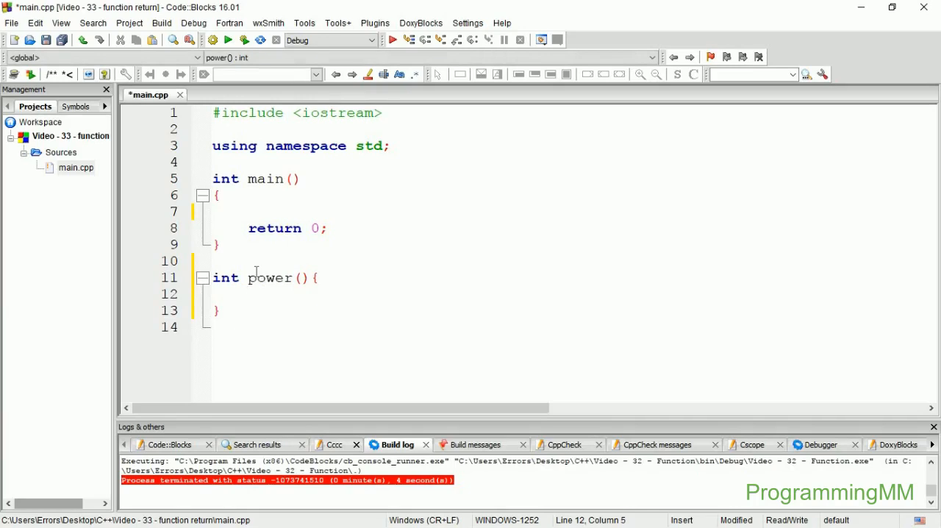
text(int)
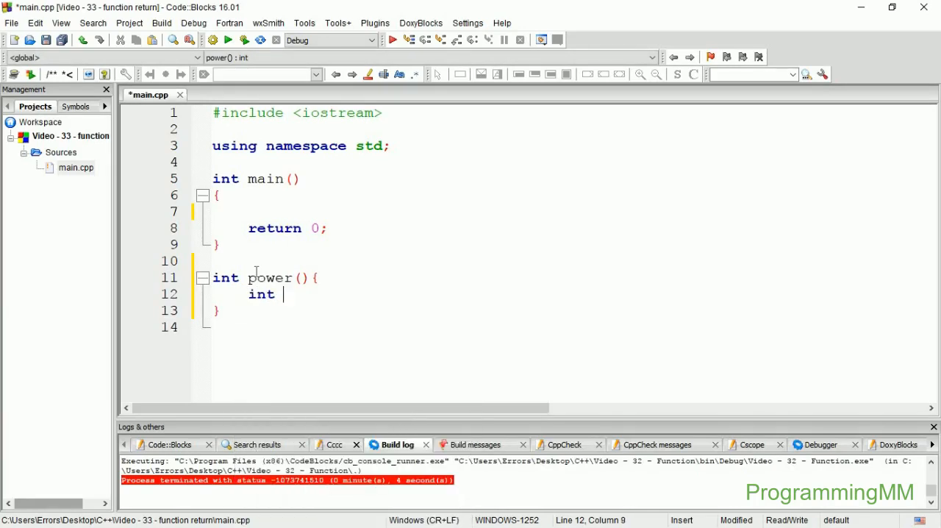
text(ba)
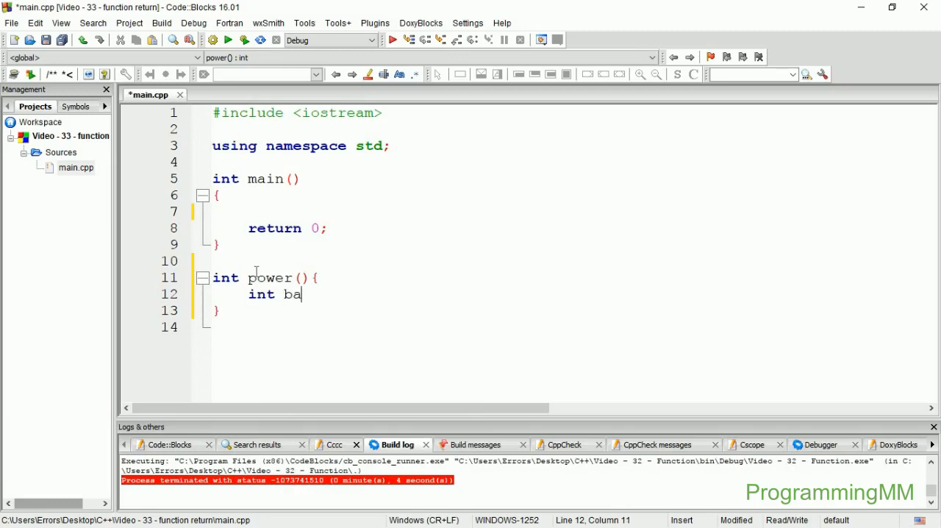
key(Backspace)
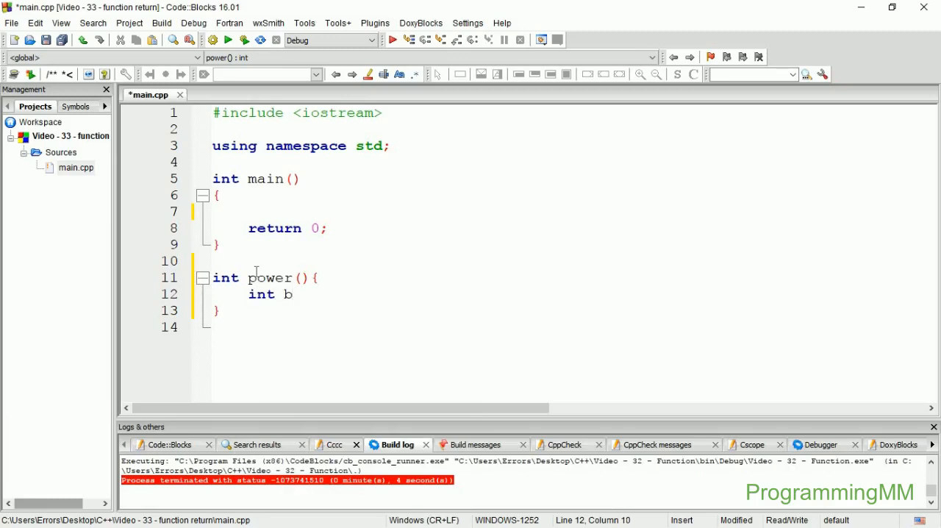
text(ase =)
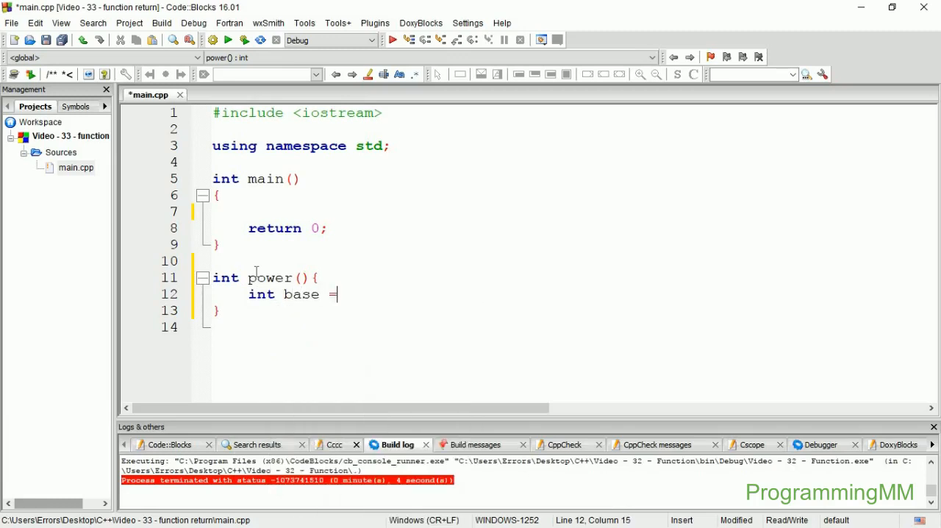
text(2,)
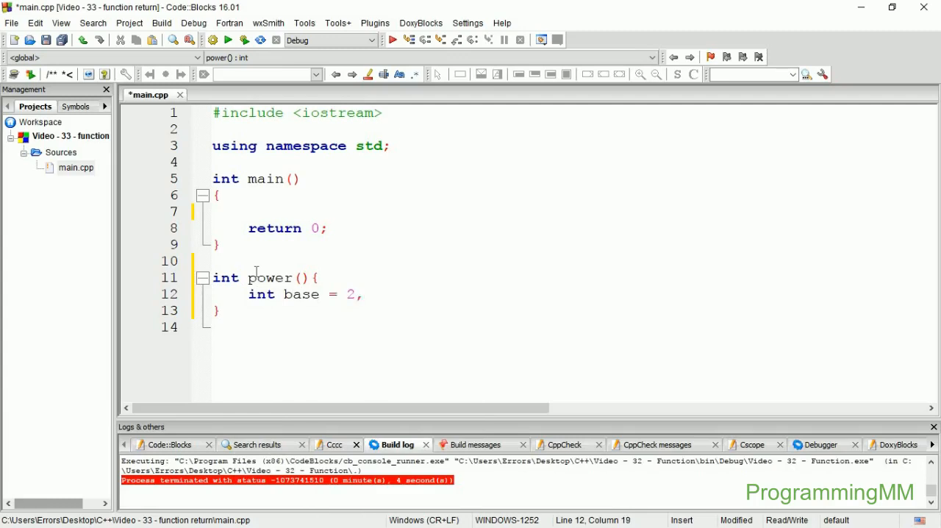
Continue the declaration with power=4 and result = 1
text(po)
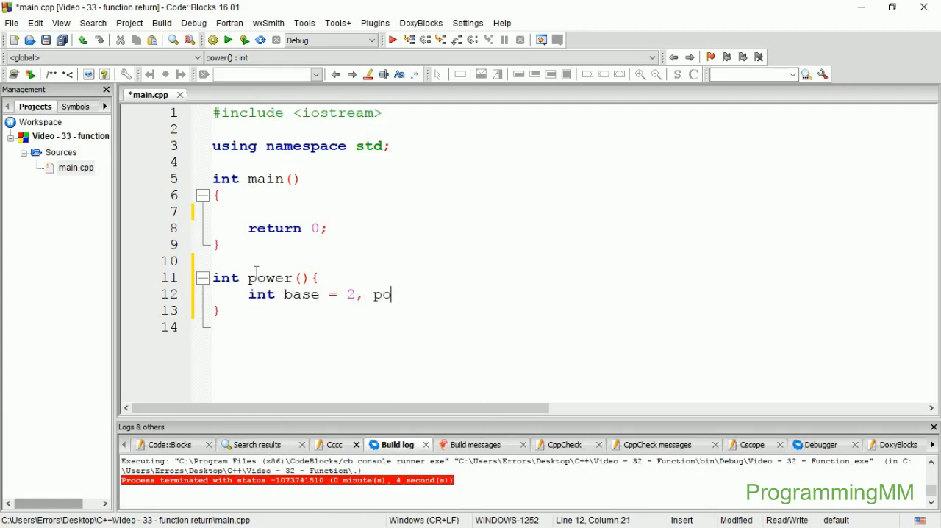
text(wer=)
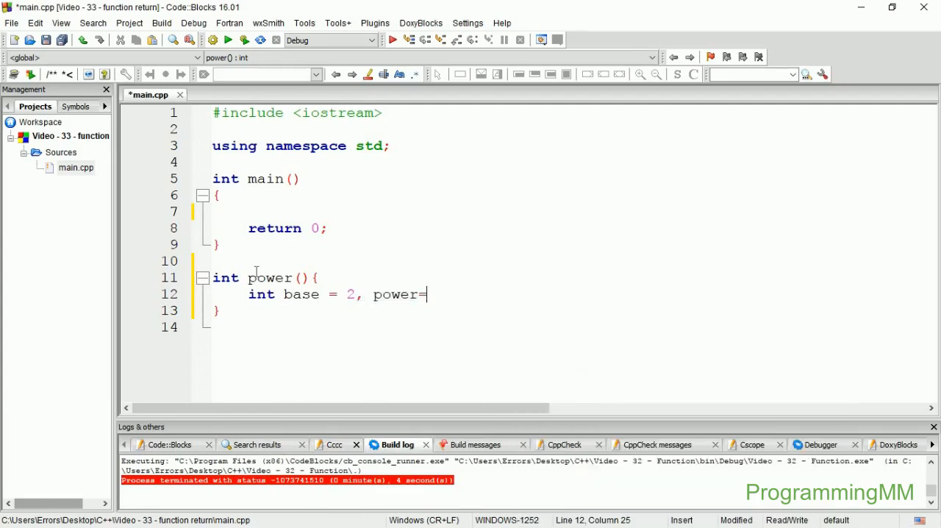
text(4;)
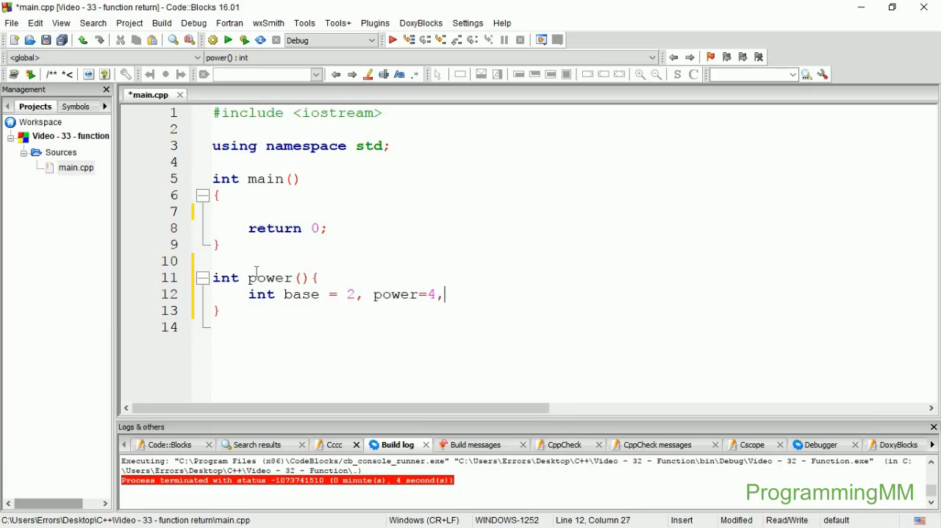
text(ret)
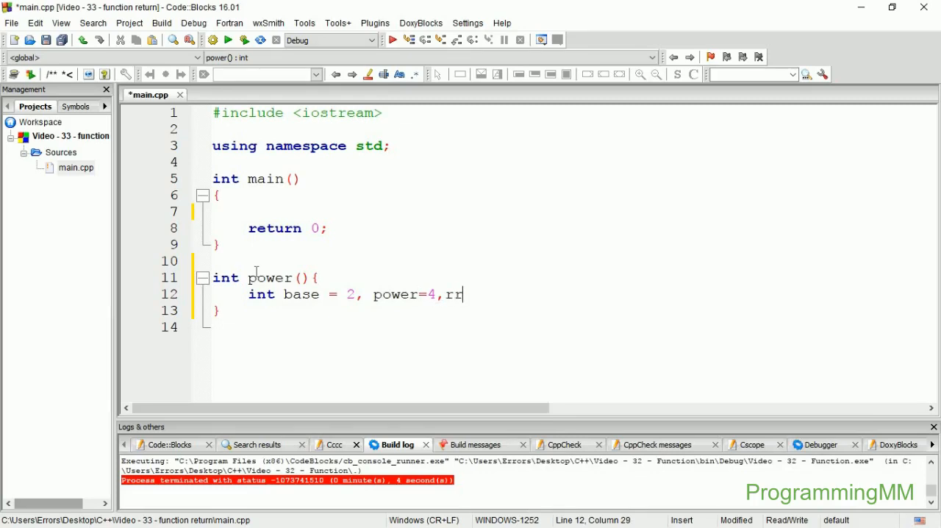
text(esu)
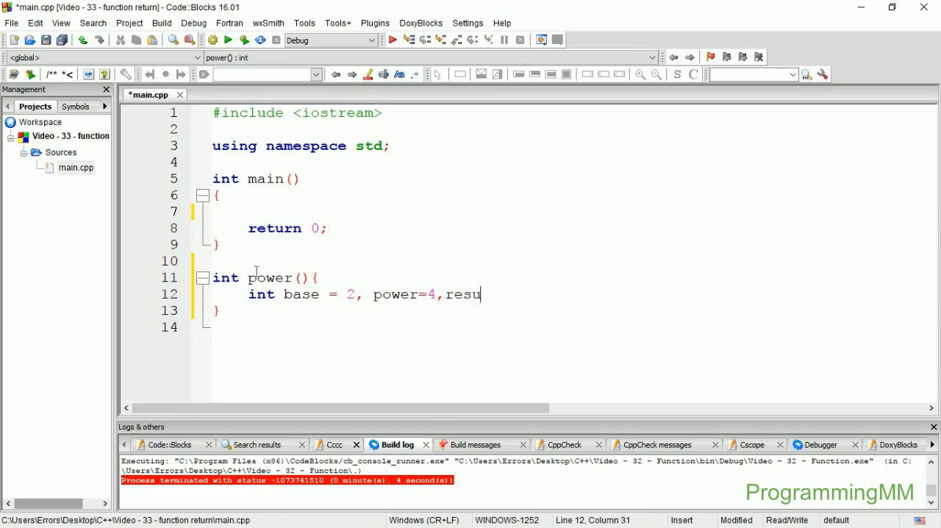
text(lt =)
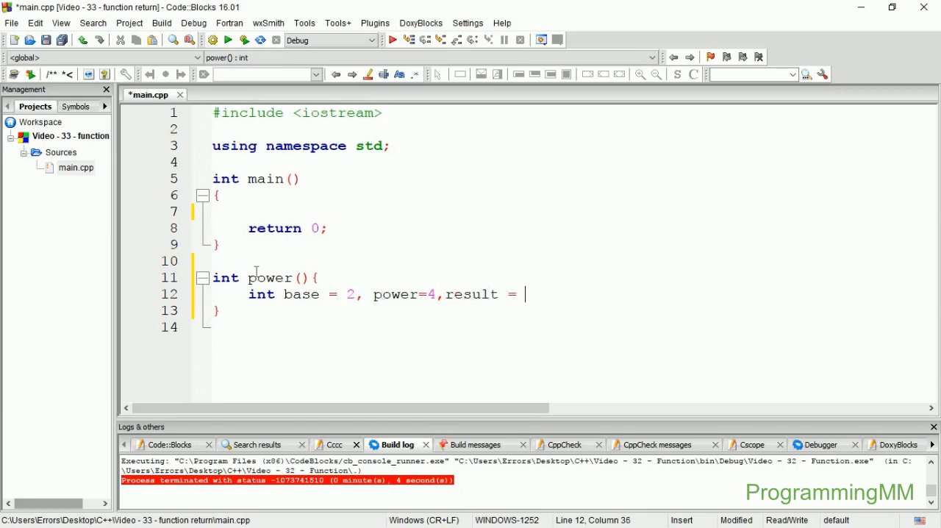
text(1;)
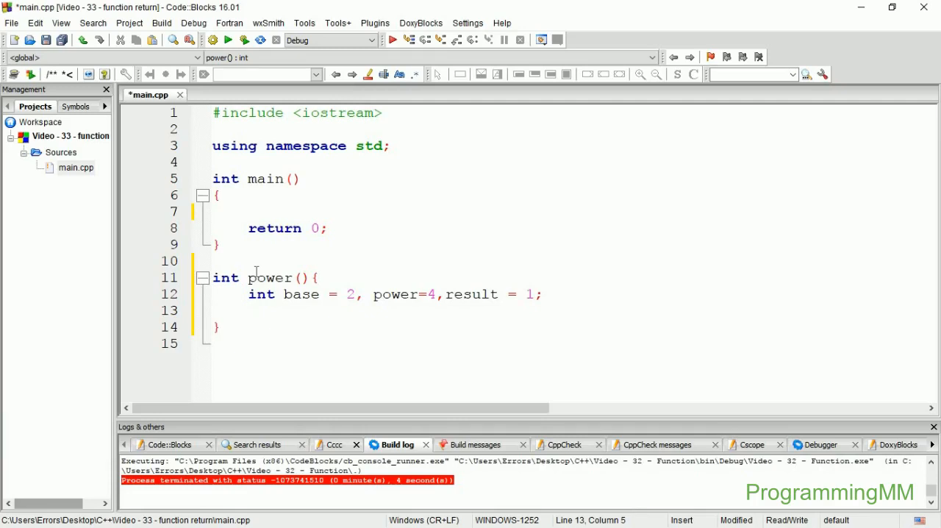
Write the for loop header iterating i from 1 while i<=power
text(for()
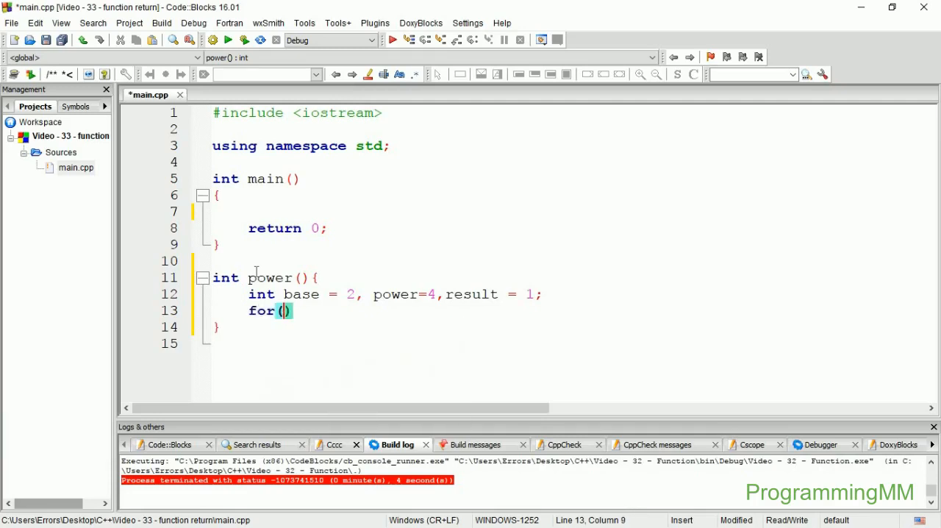
text(int i=1)
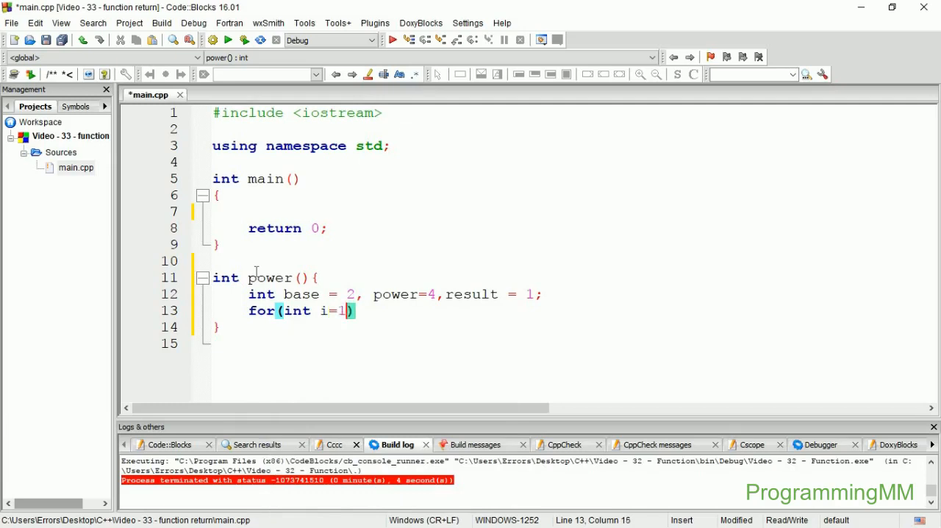
text(;)
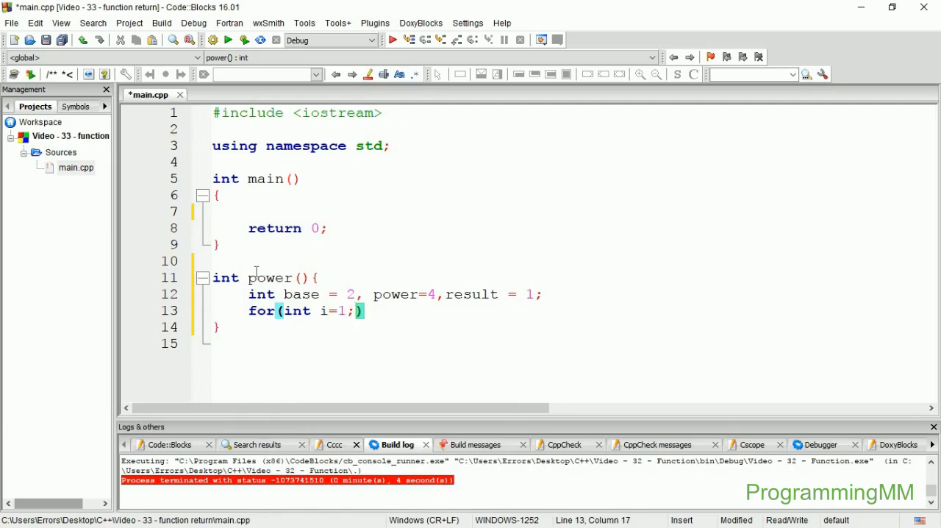
text(i<=)
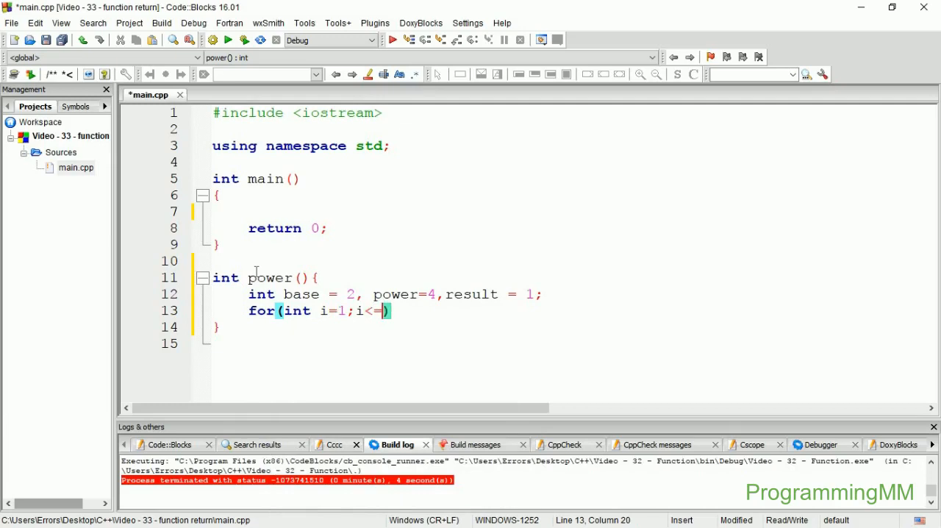
text(power;)
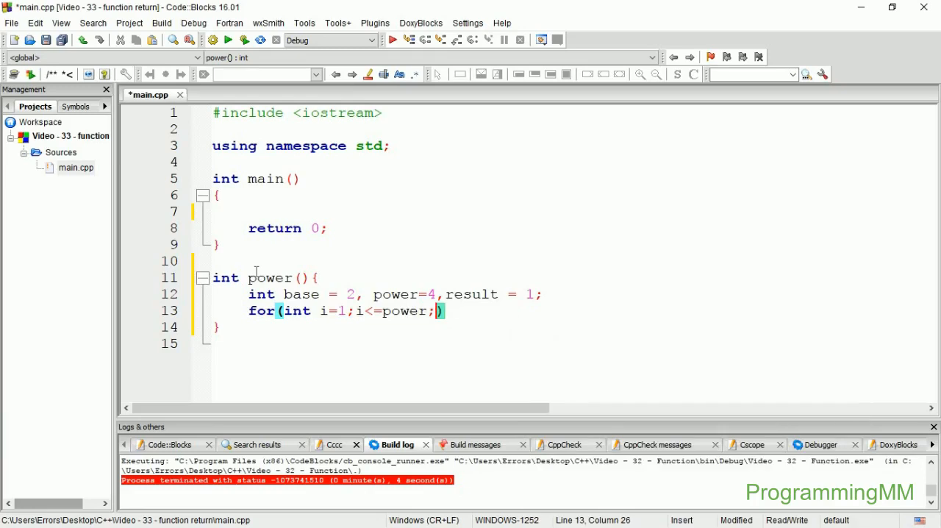
text(i++){)
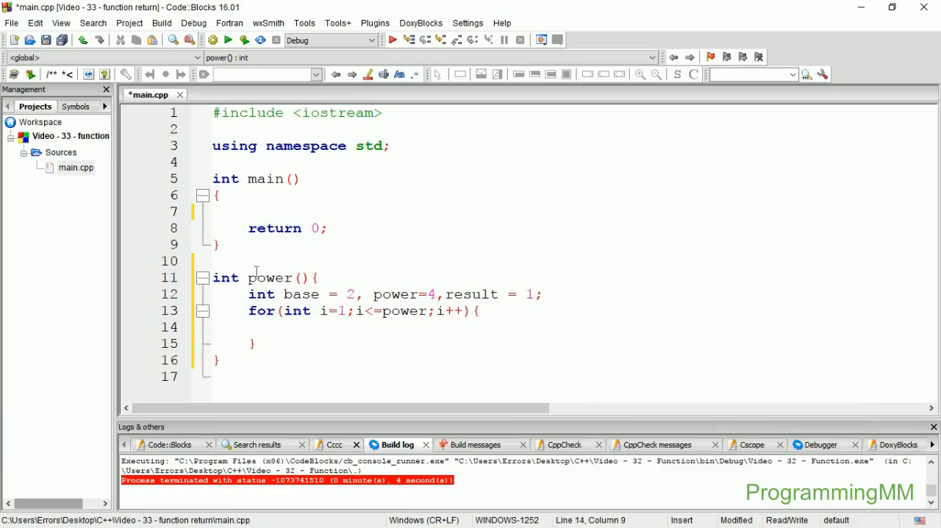
Multiply result *= base inside the loop and begin the return statement
text(result)
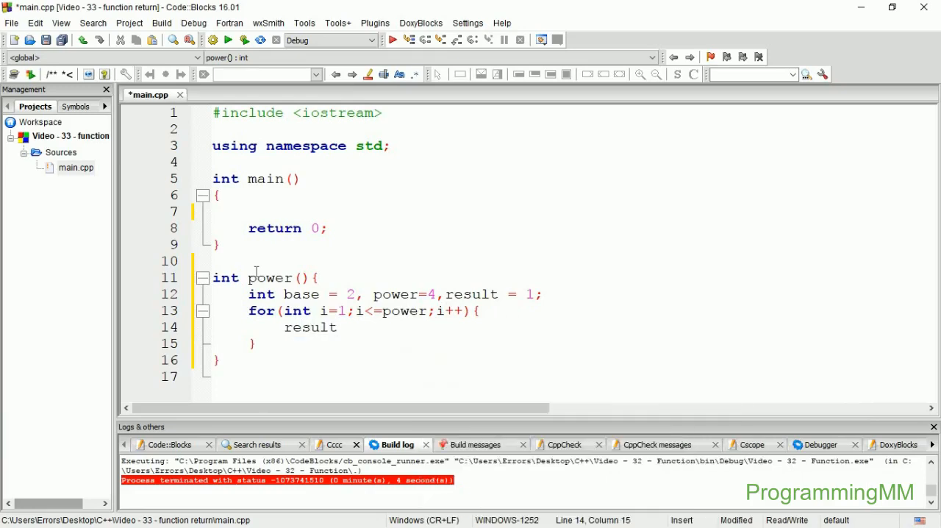
click(337, 327)
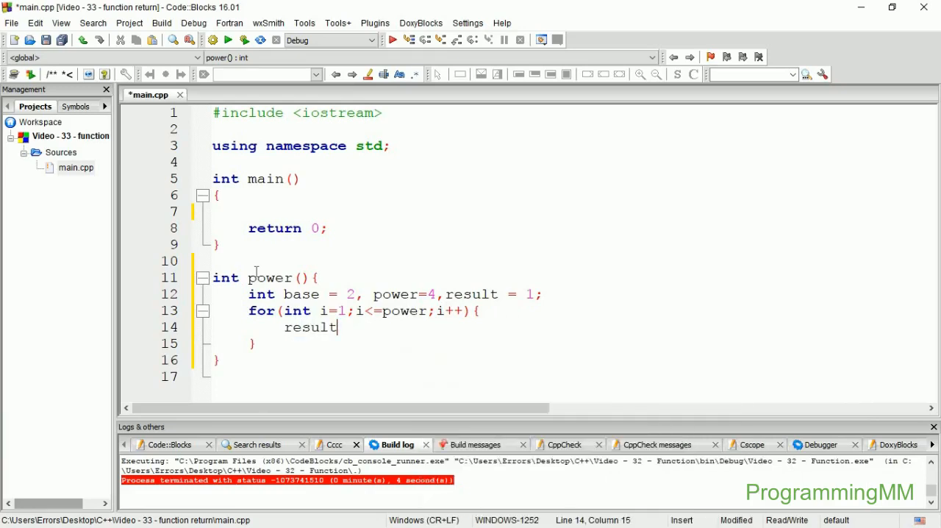
text(*=)
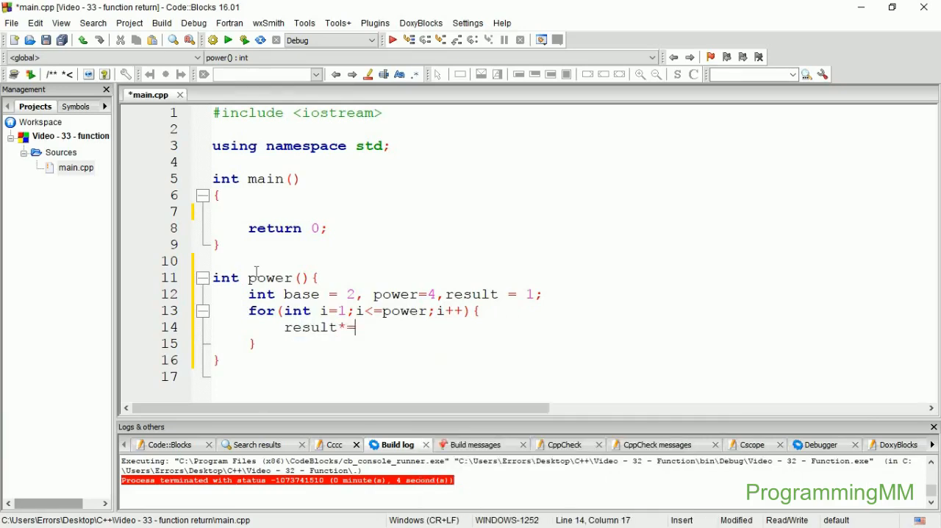
text(base;)
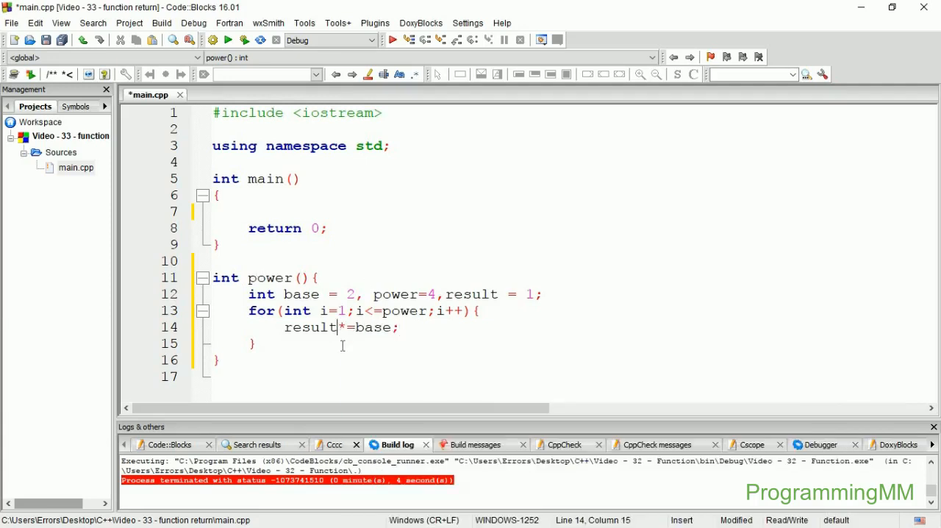
text(re)
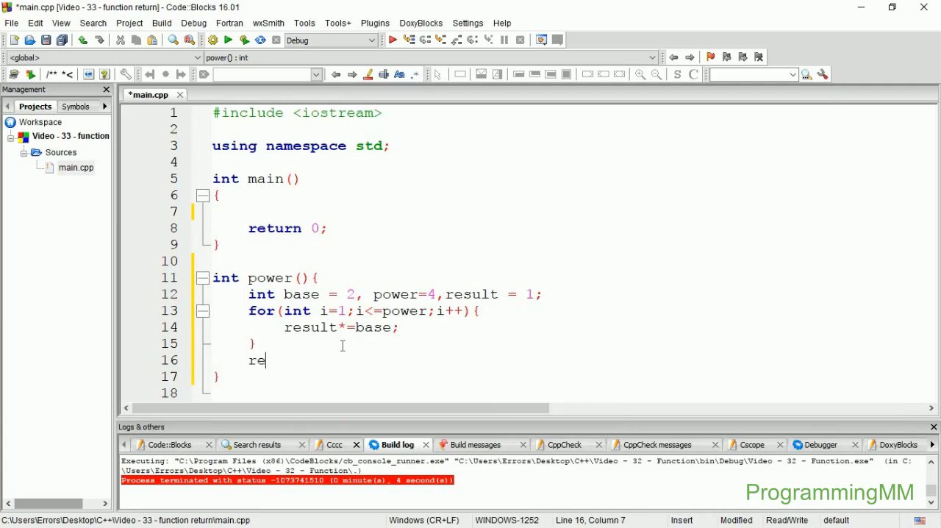
text(turn)
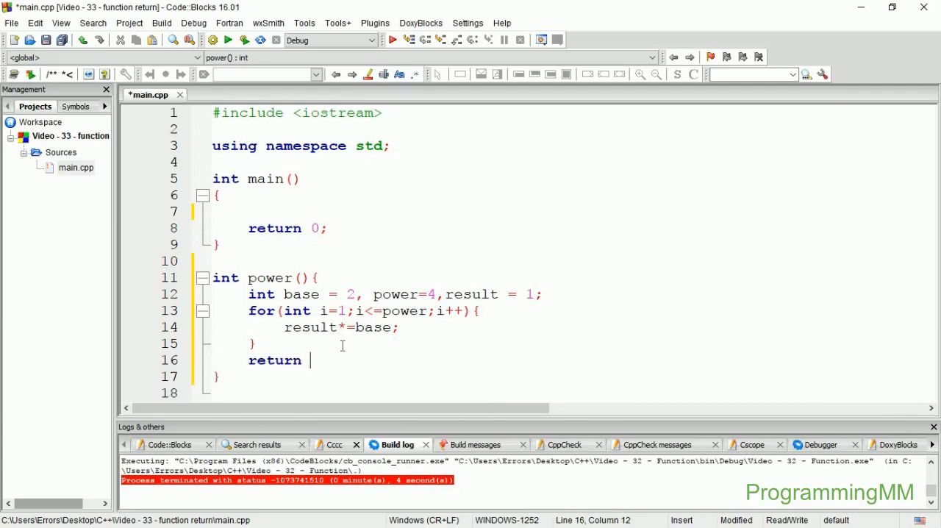
mouse_move(447, 289)
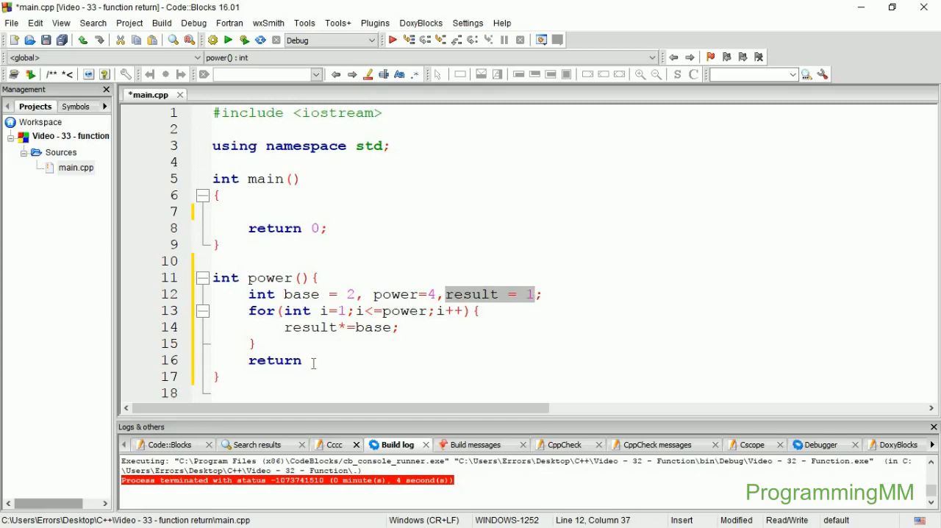
Finish 'return result;' and add a blank line above main for a declaration
text(result;)
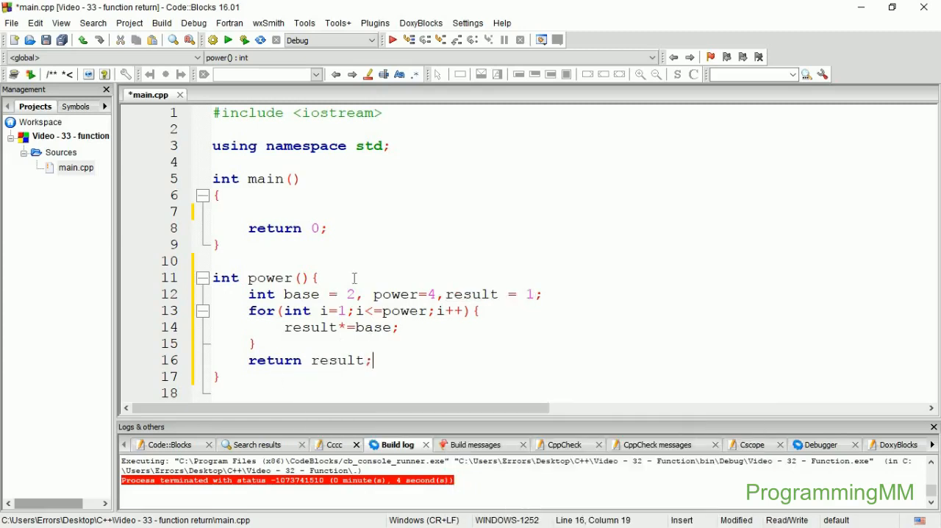
mouse_move(274, 386)
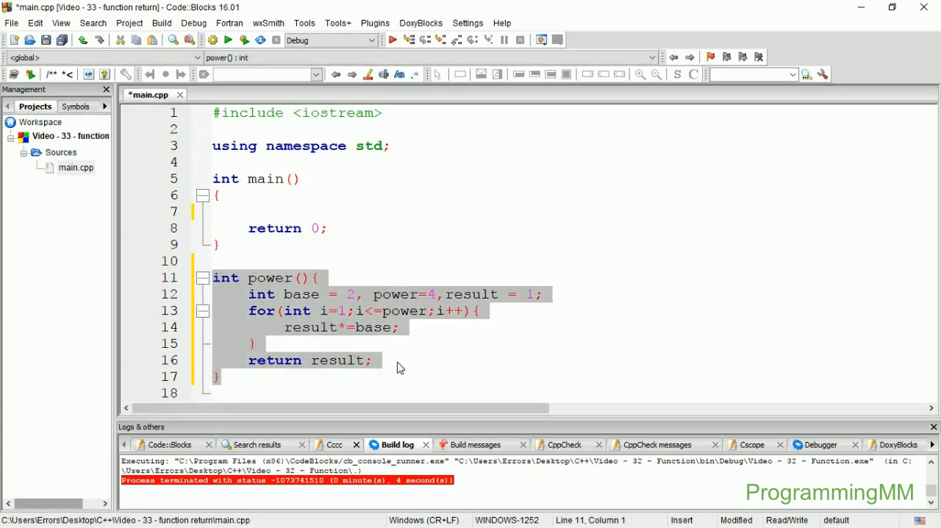
click(234, 360)
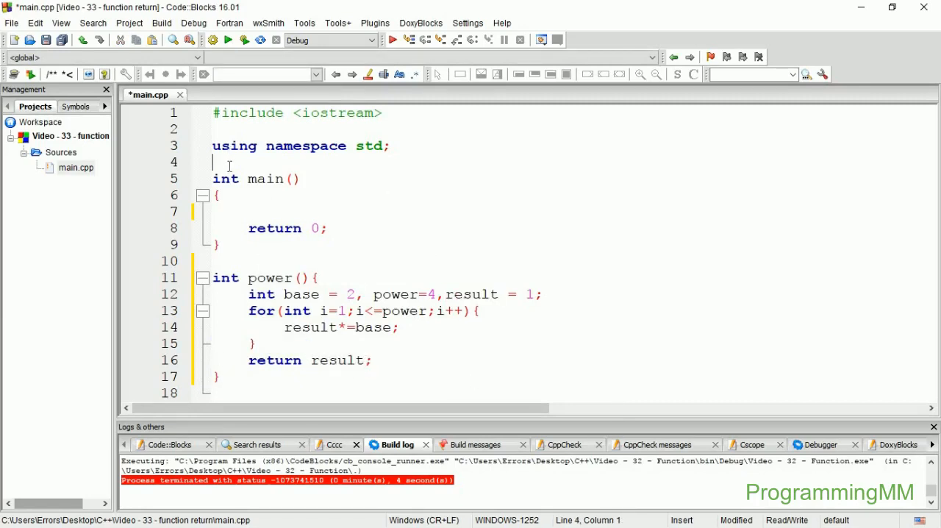
Declare int power(); above main and store power() in int res inside main
text(int po)
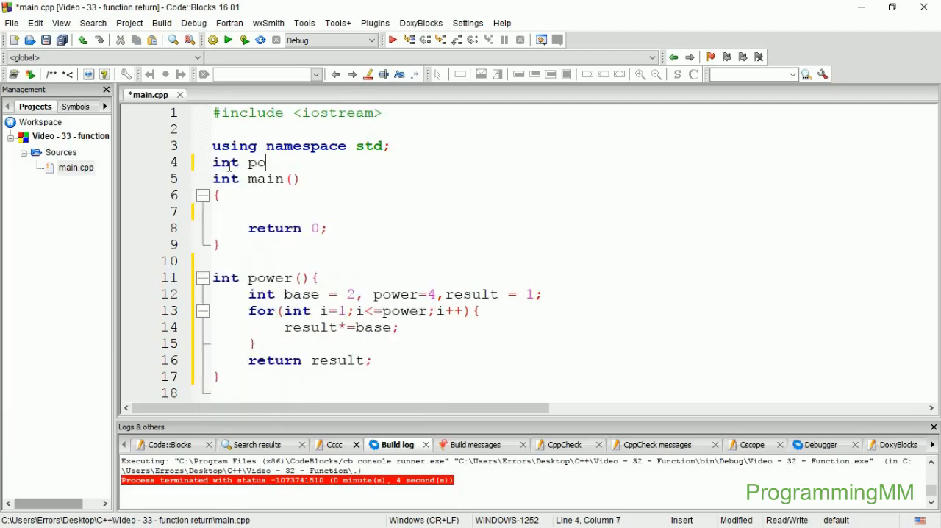
text(wer();)
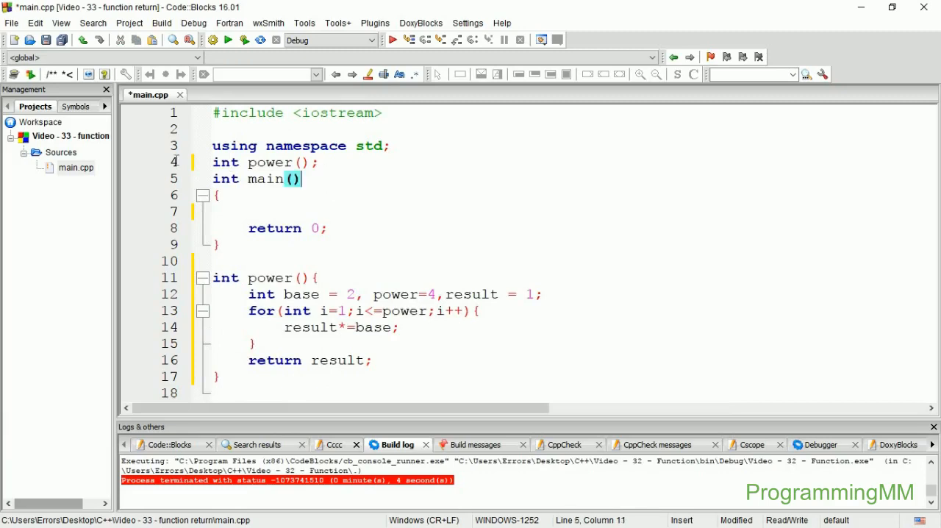
click(312, 212)
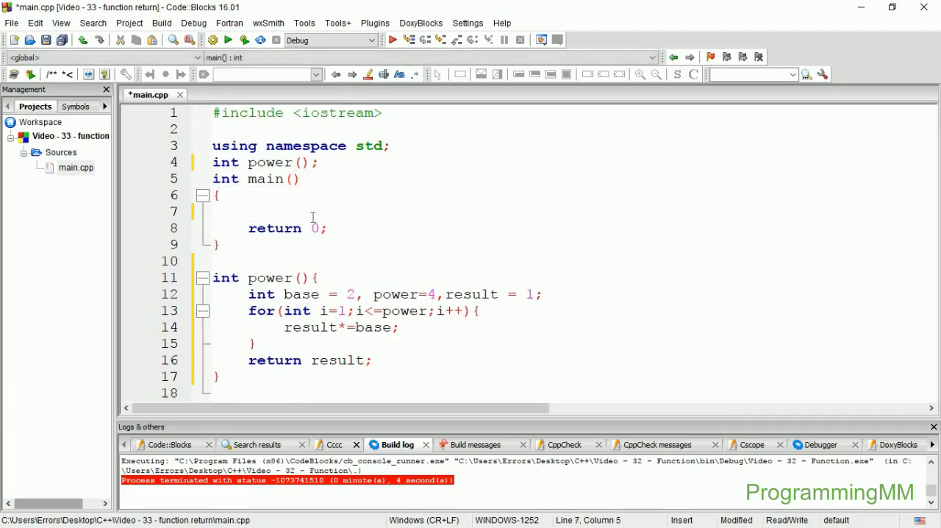
text(co)
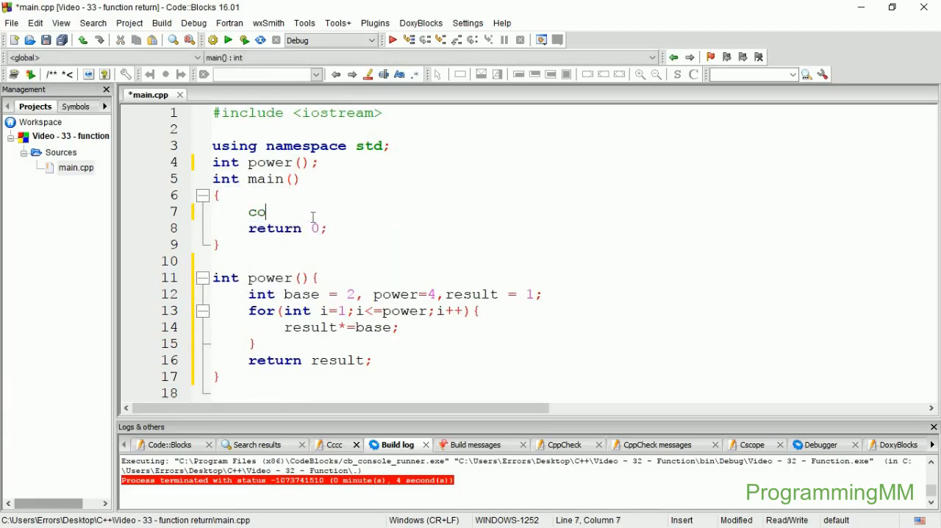
text(int)
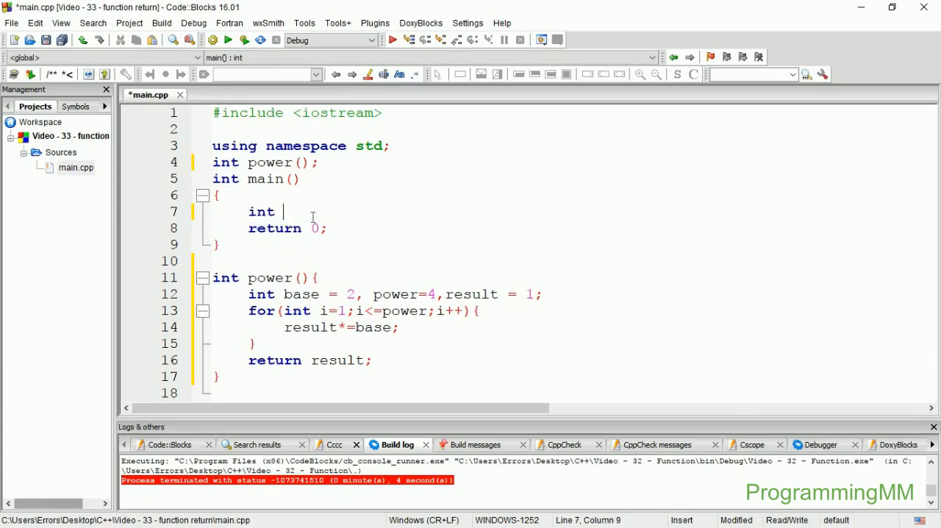
text(res =)
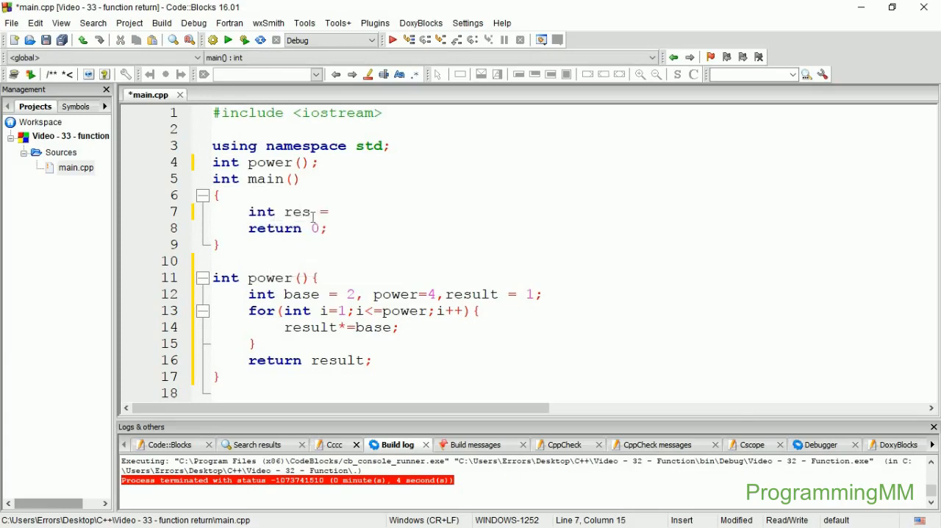
text(power())
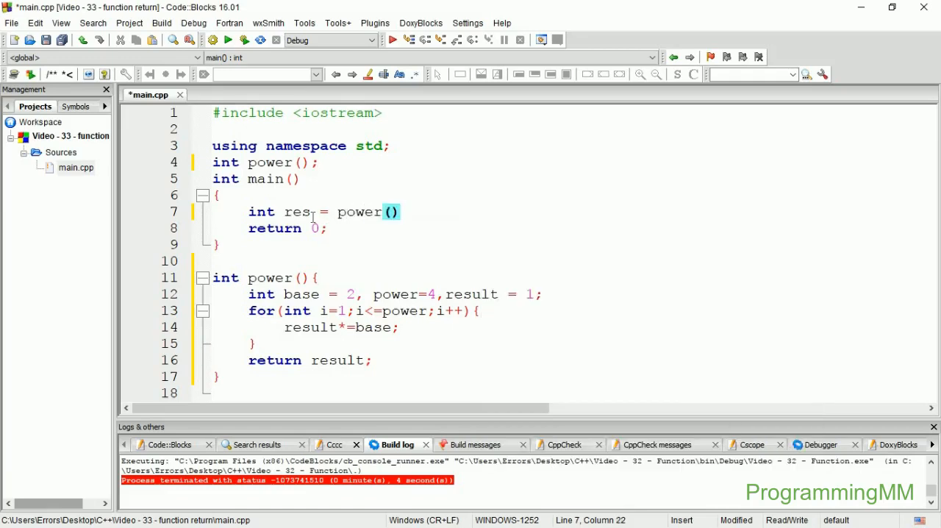
text(;)
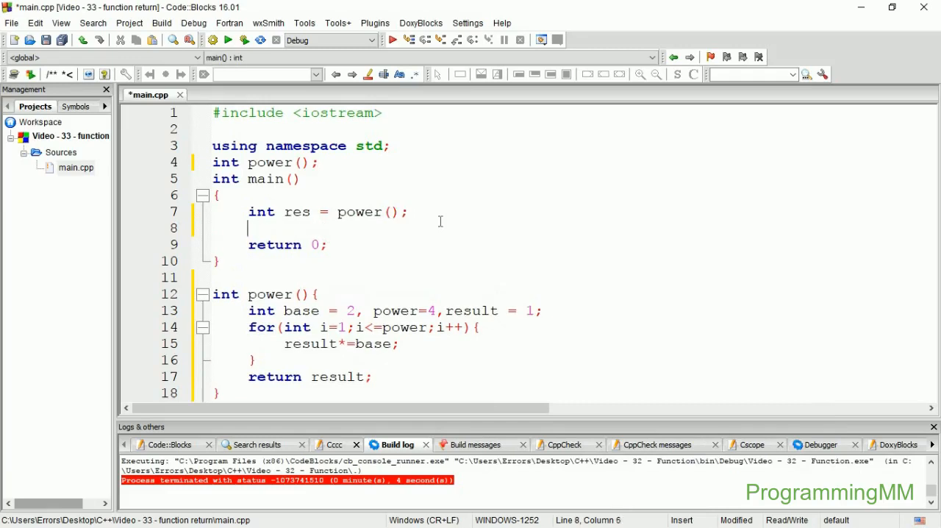
Add a cout line printing "The return value is : " followed by res and endl
text(cout <<)
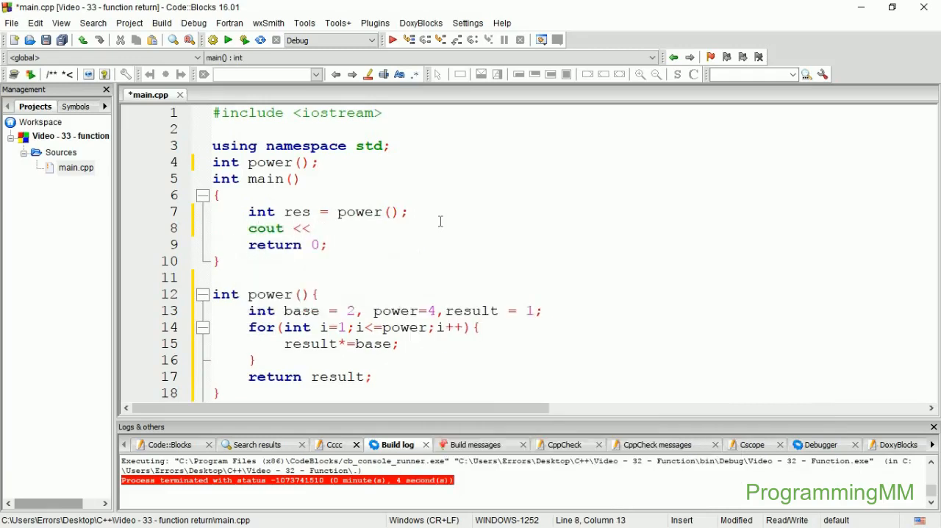
text("The ")
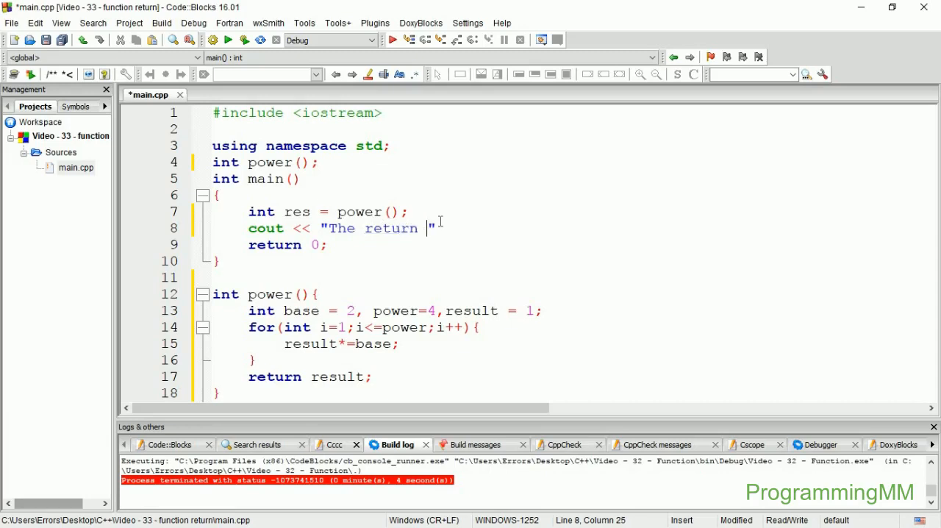
text(va)
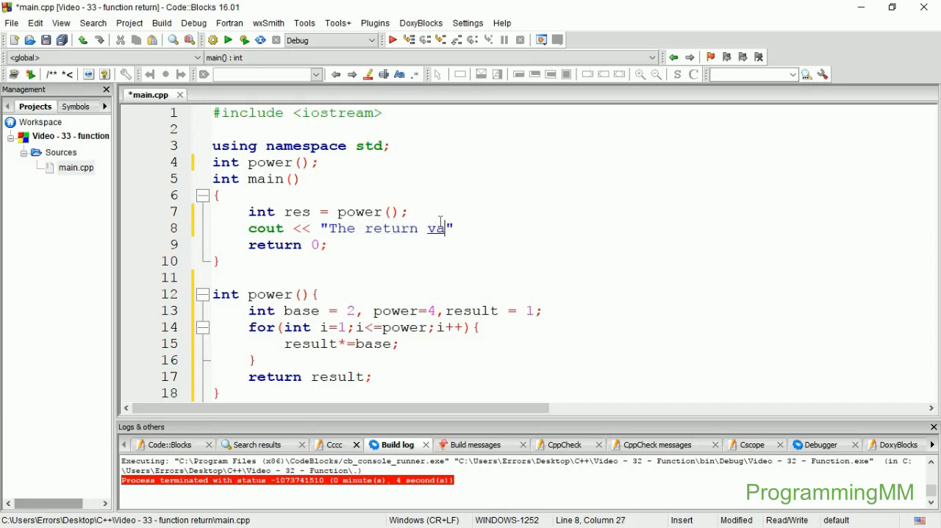
text(lue is :)
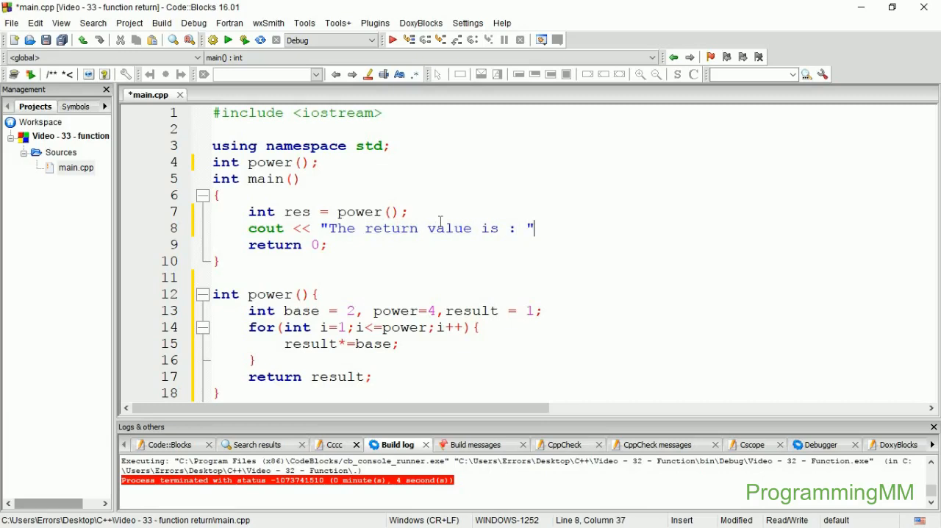
text(<< res MM)
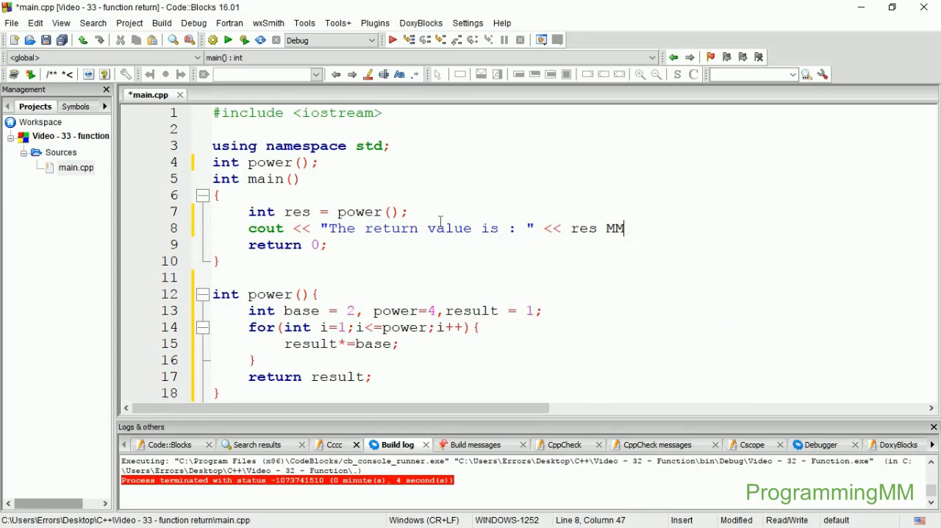
text(<<end)
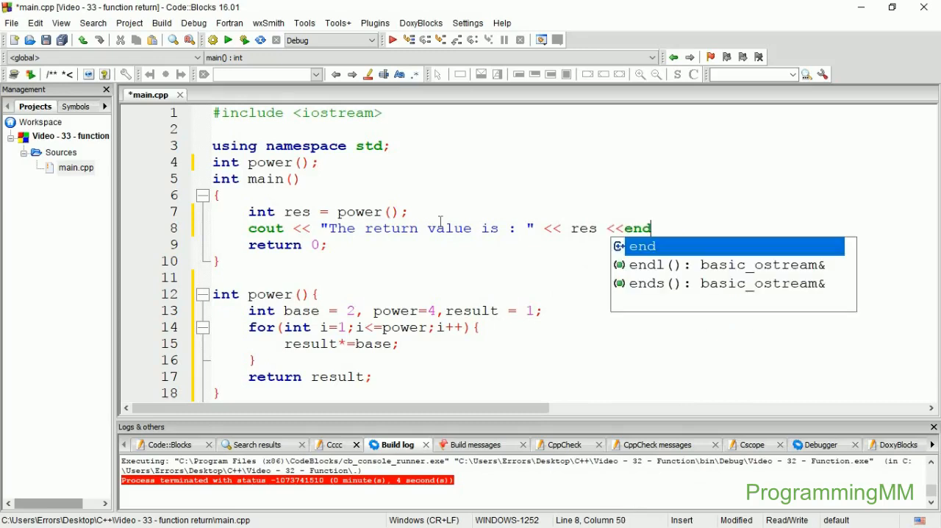
text(;)
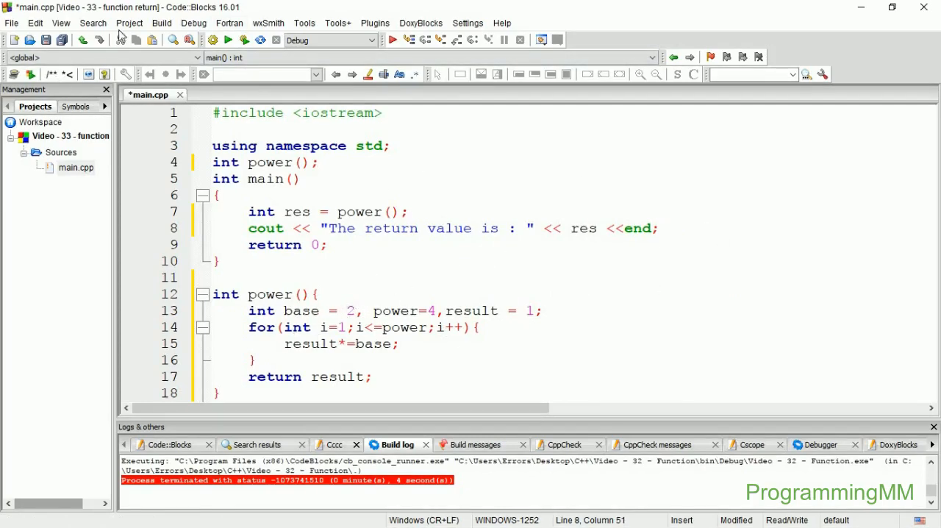
mouse_move(245, 42)
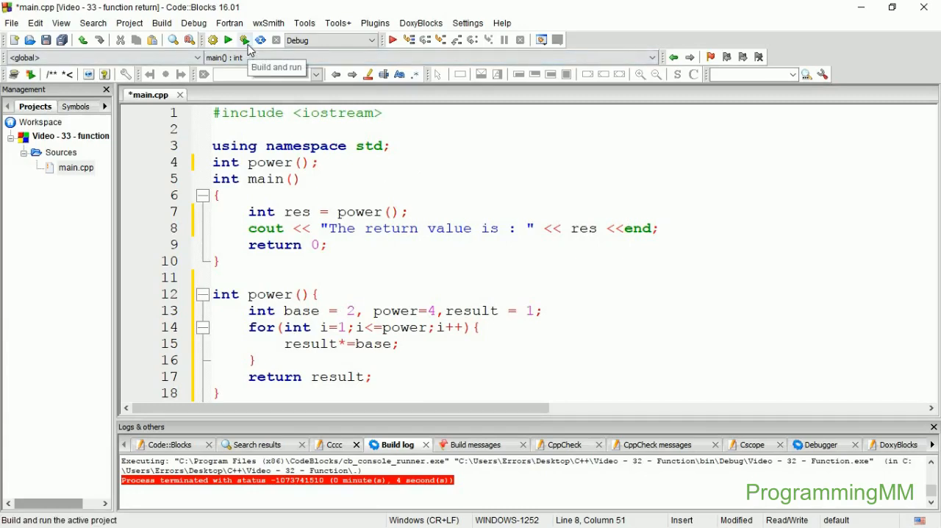
Build and run, correct 'end' to 'endl', and see 'The return value is : 16' printed
click(244, 39)
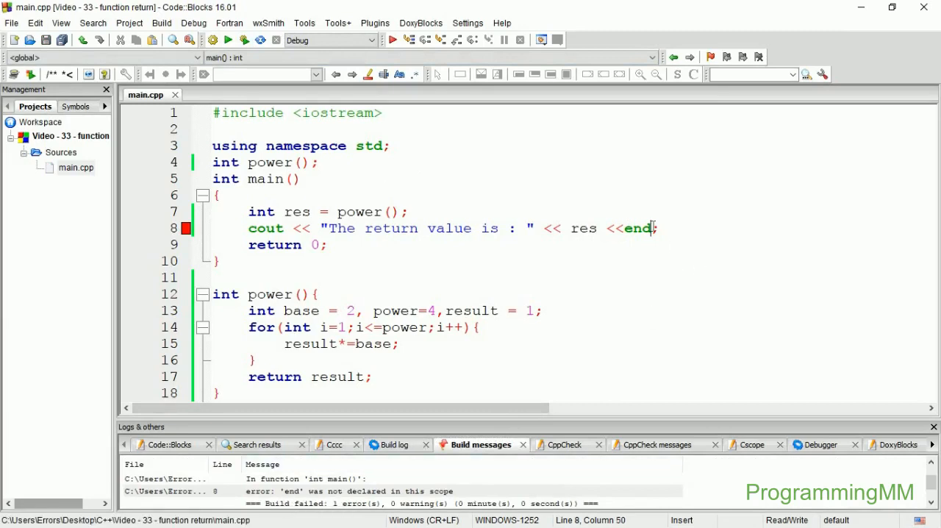
text(l)
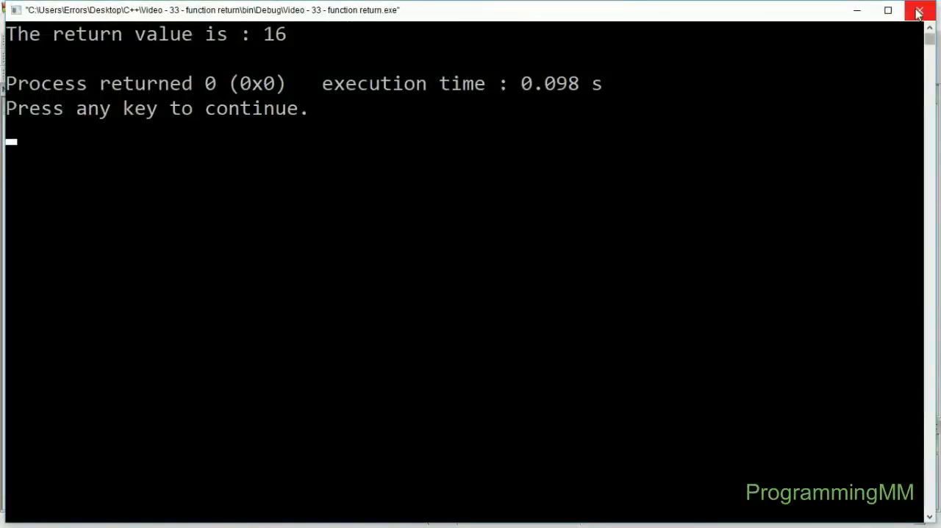
click(917, 11)
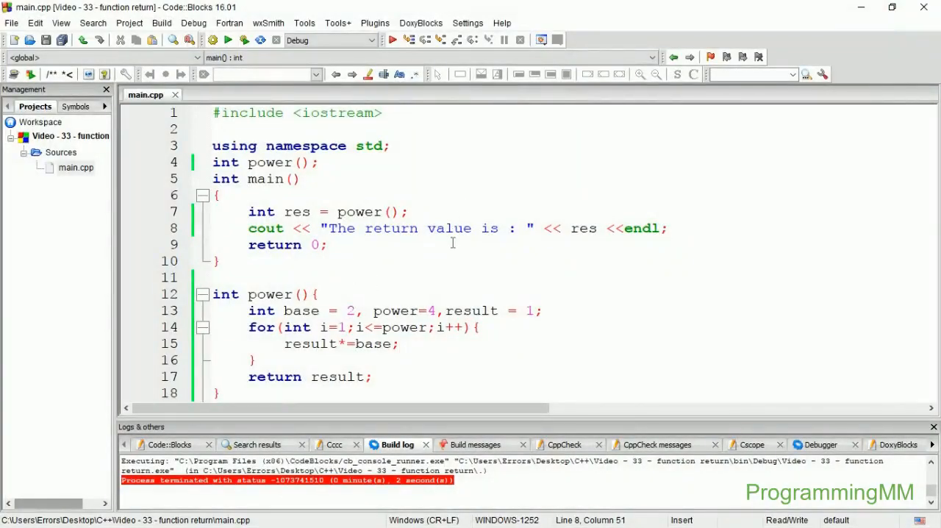
mouse_move(350, 211)
text(power())
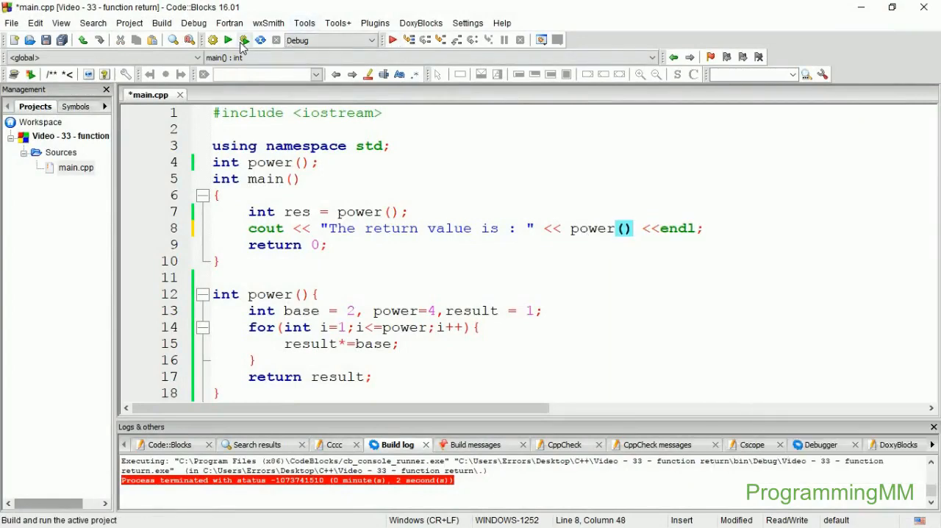
click(244, 41)
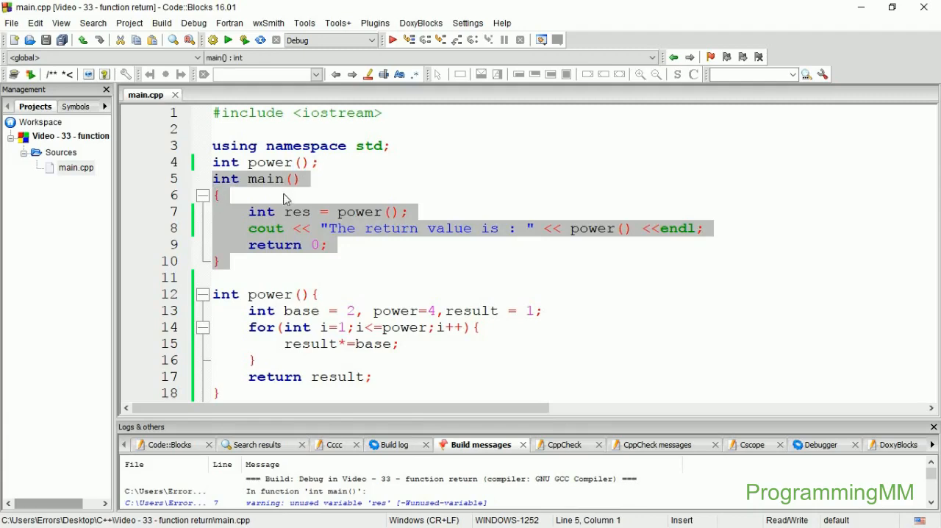
scroll(down, 3)
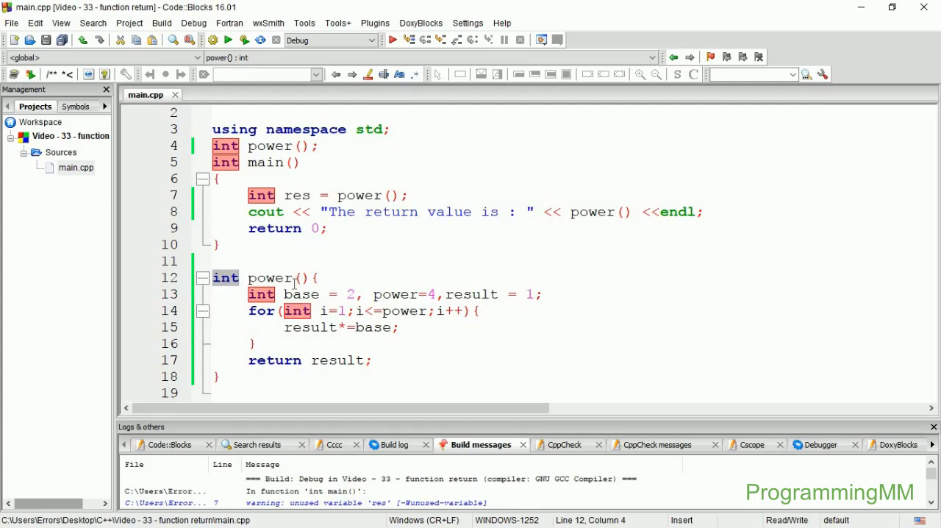
mouse_move(350, 273)
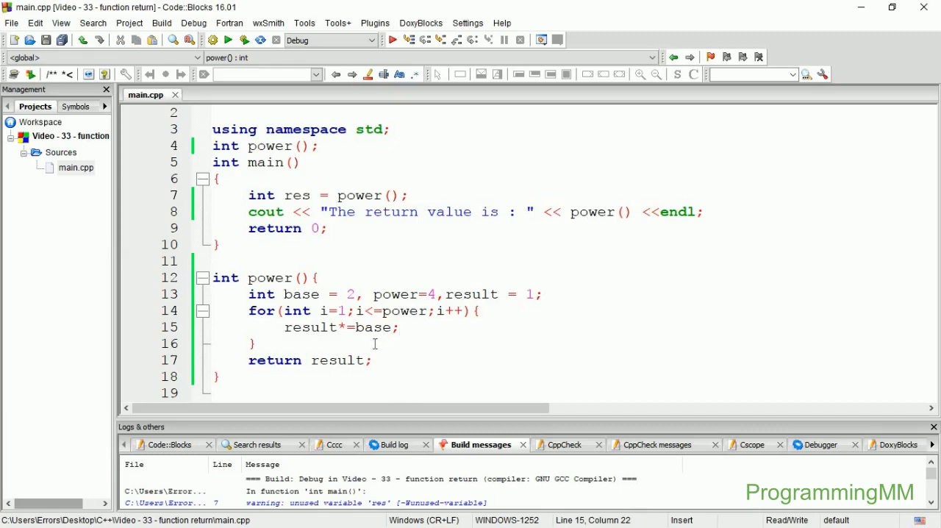
double_click(274, 360)
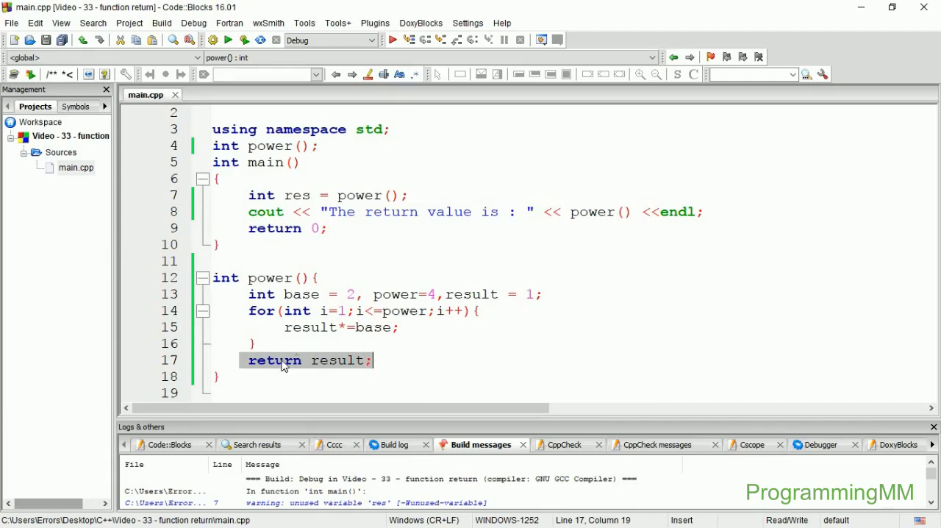
mouse_move(329, 368)
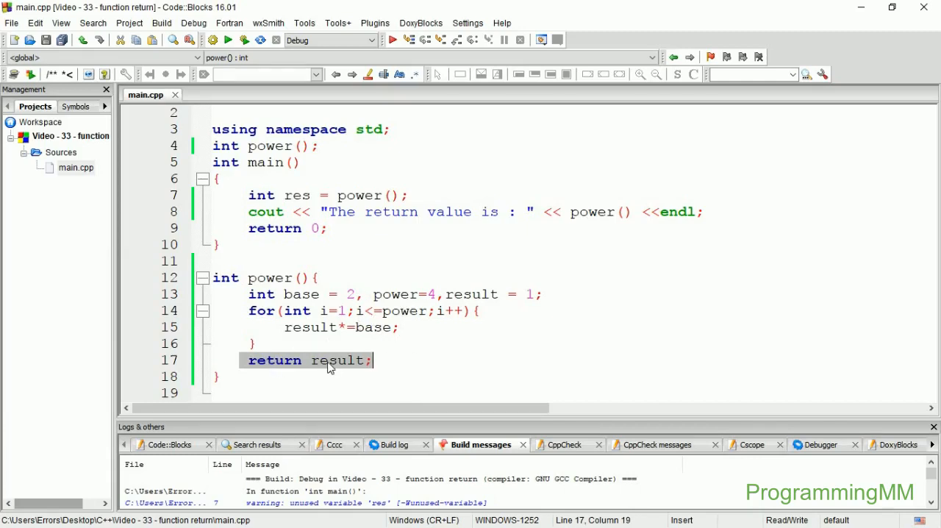
click(375, 360)
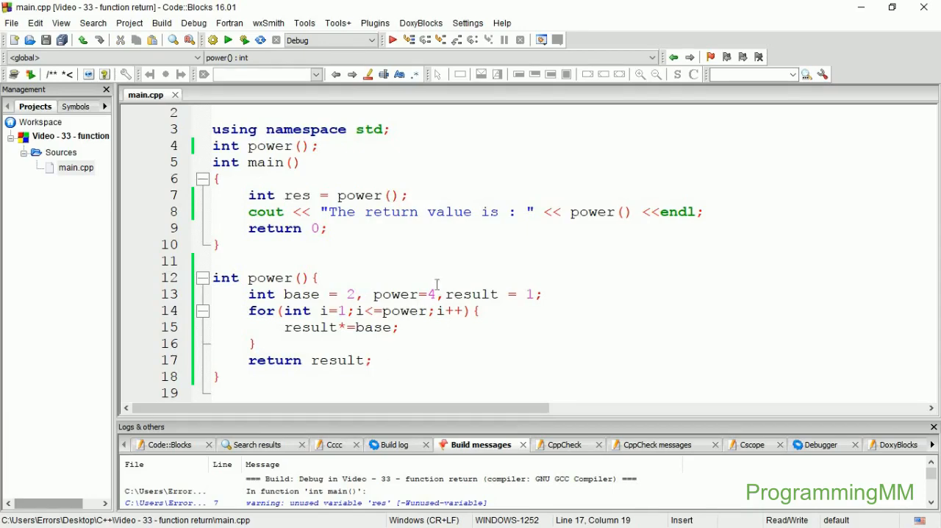
drag(444, 294, 543, 295)
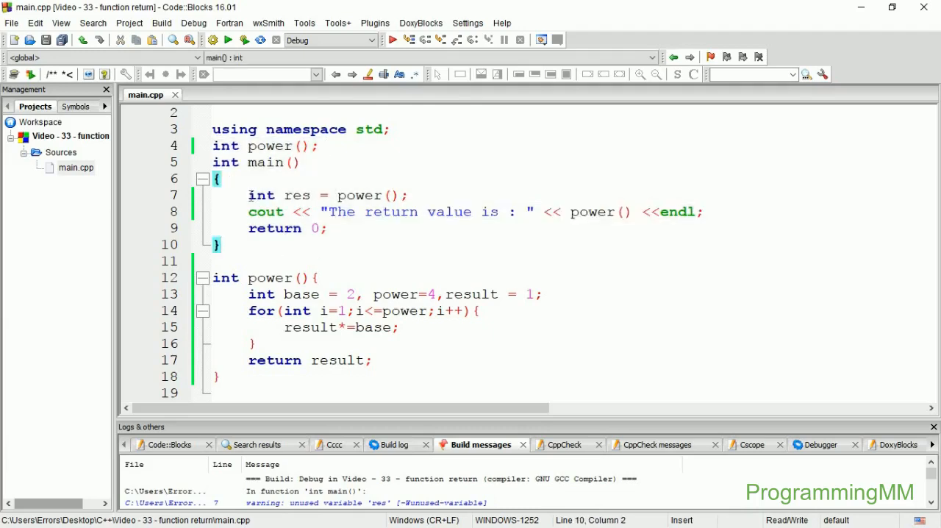
double_click(262, 194)
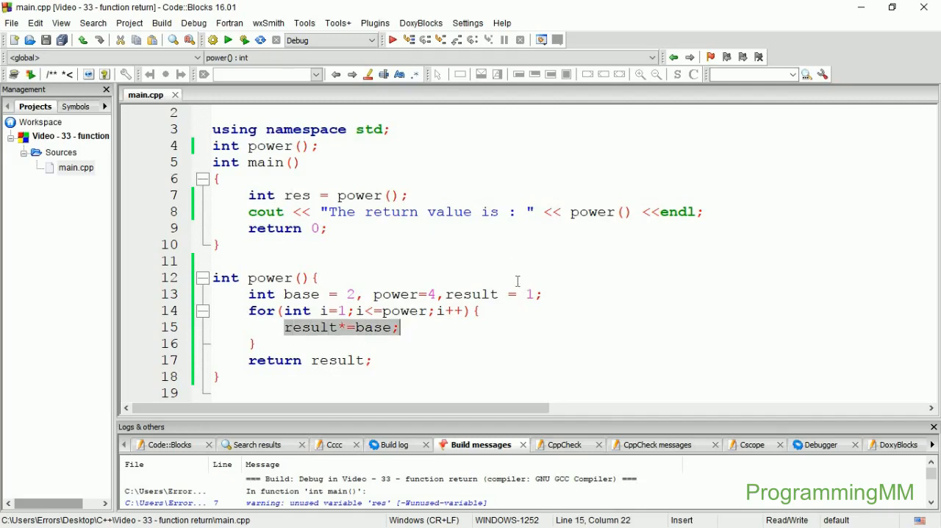
click(309, 196)
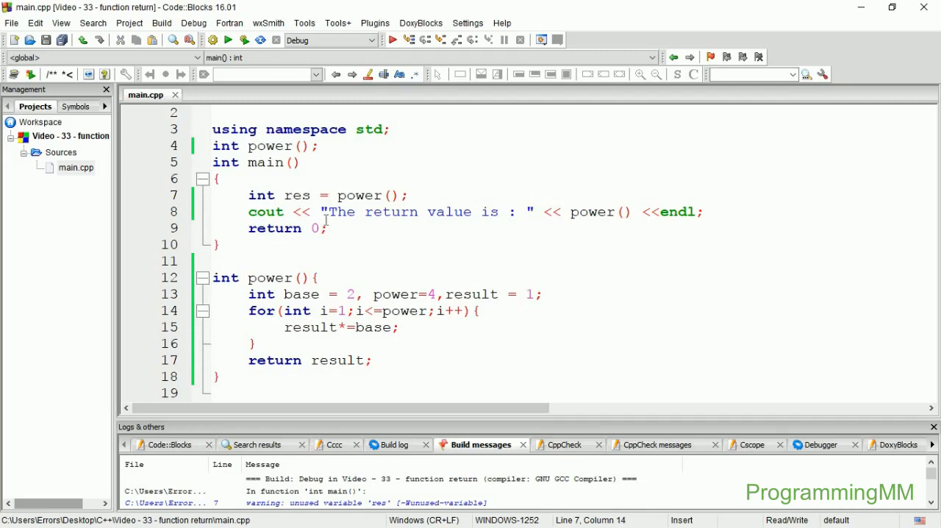
mouse_move(337, 195)
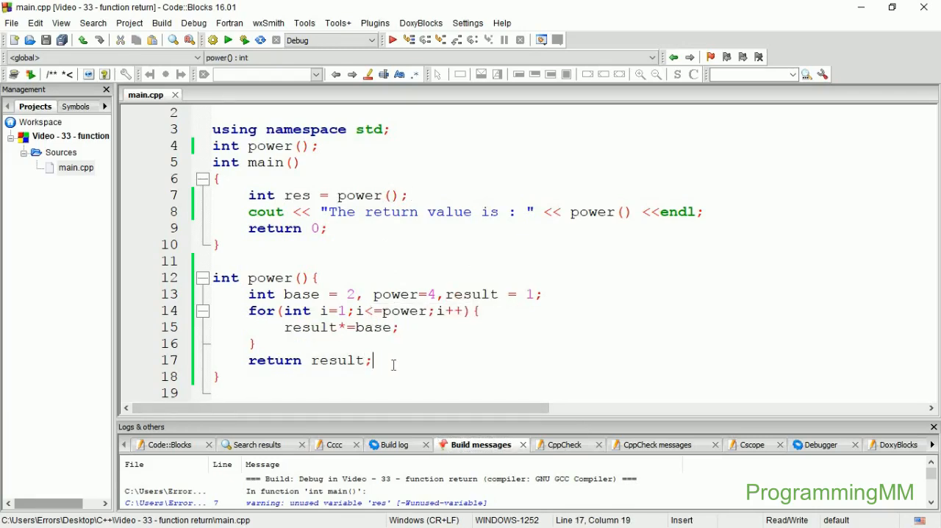
Comment ///16 after return result; and highlight the power() call and returned result
text(//16)
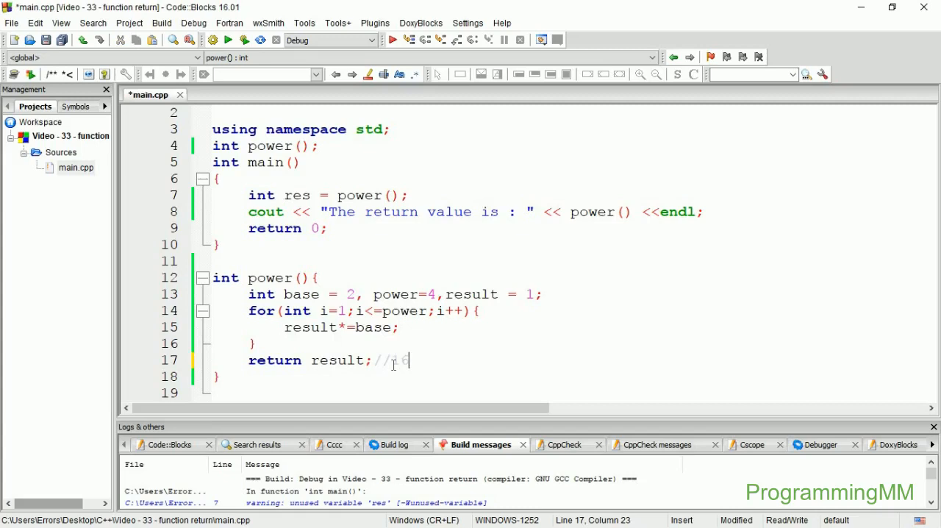
text(16)
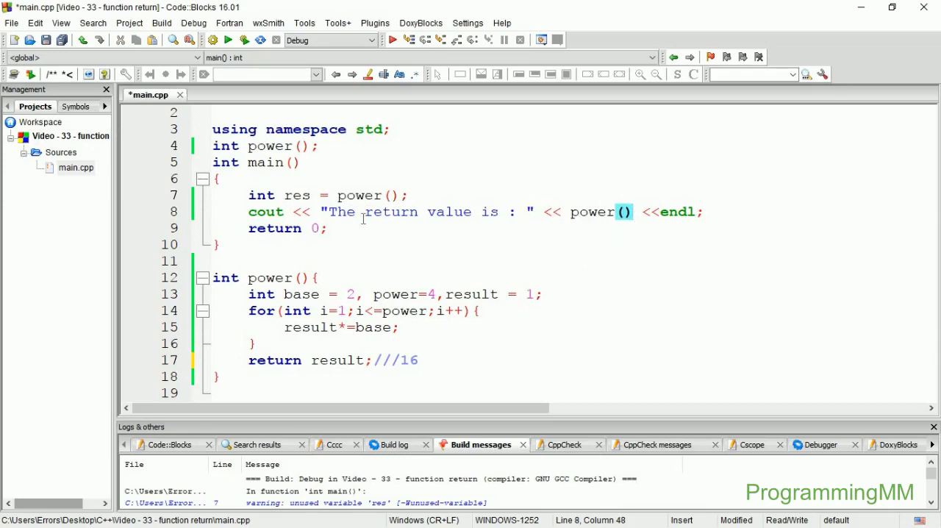
mouse_move(307, 194)
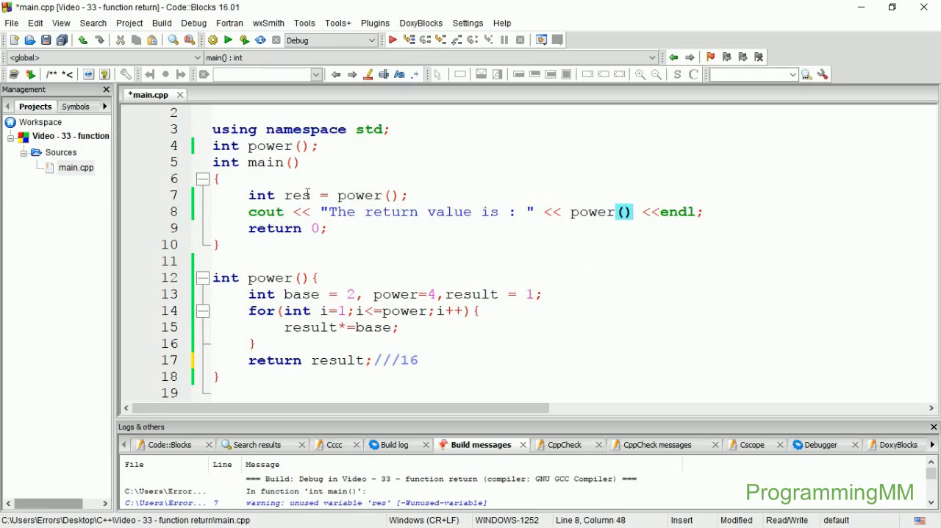
double_click(359, 194)
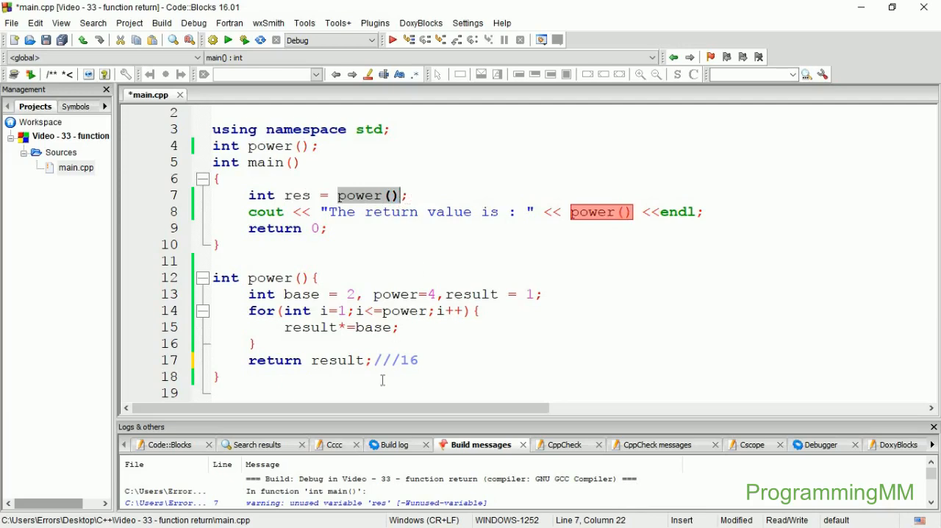
click(312, 360)
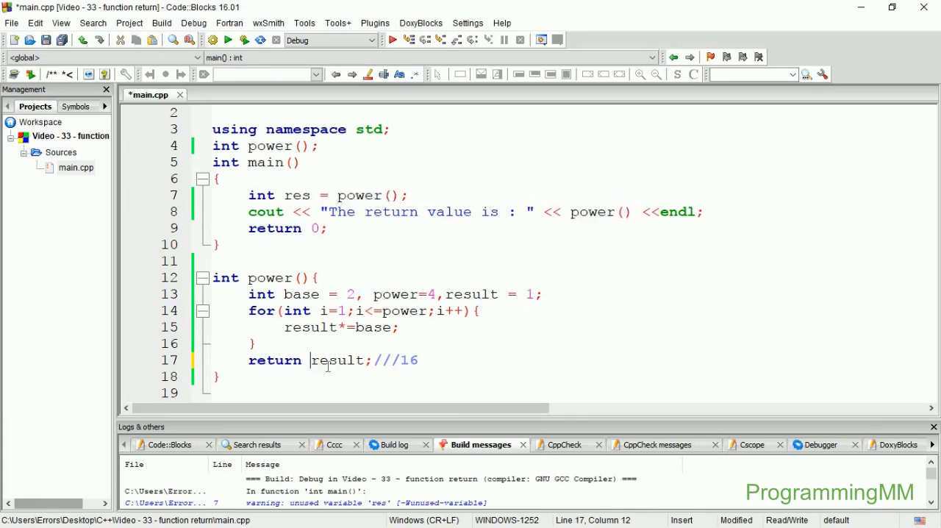
double_click(339, 360)
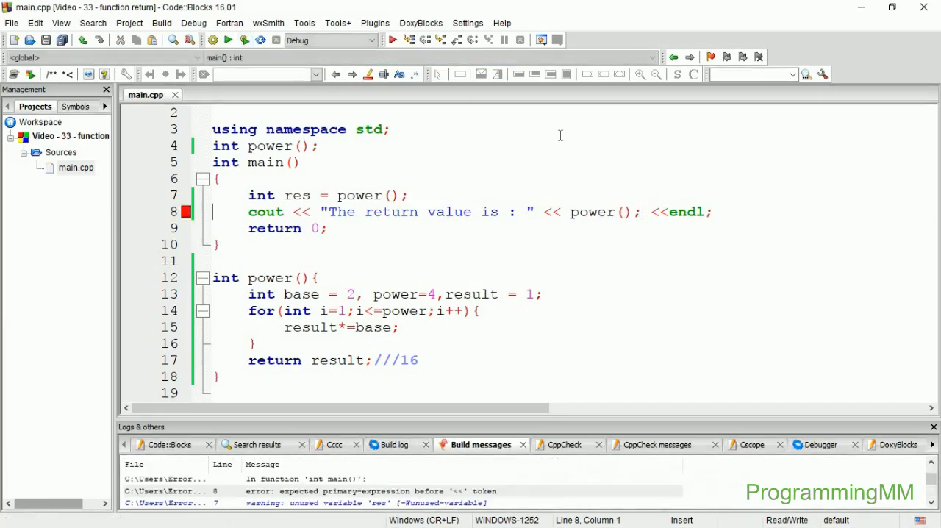
Remove the stray semicolon, change base to 3 and power to 2, and rebuild
click(636, 211)
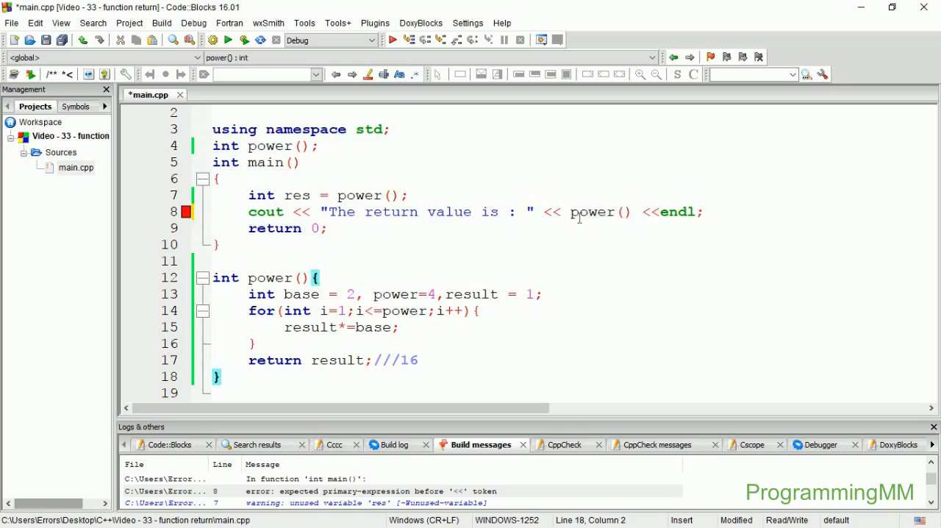
drag(570, 212, 327, 228)
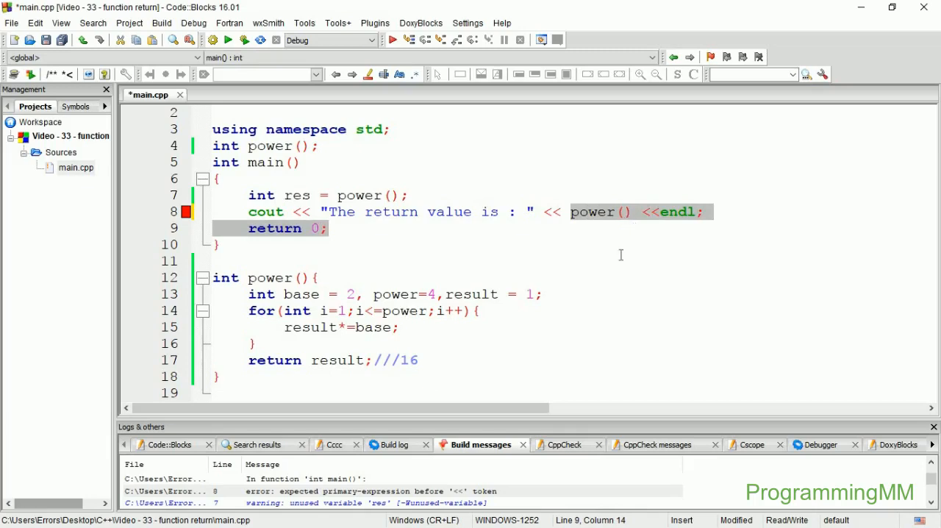
click(350, 294)
text(3)
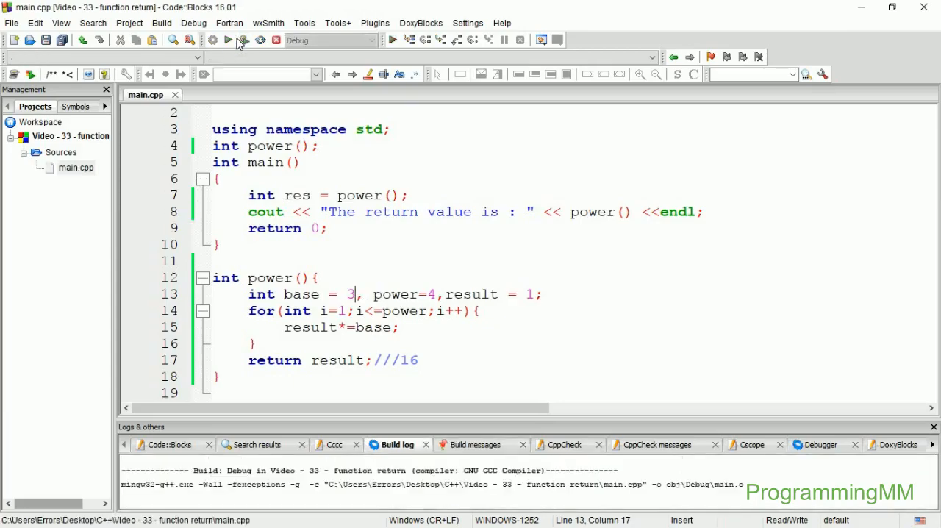
click(226, 39)
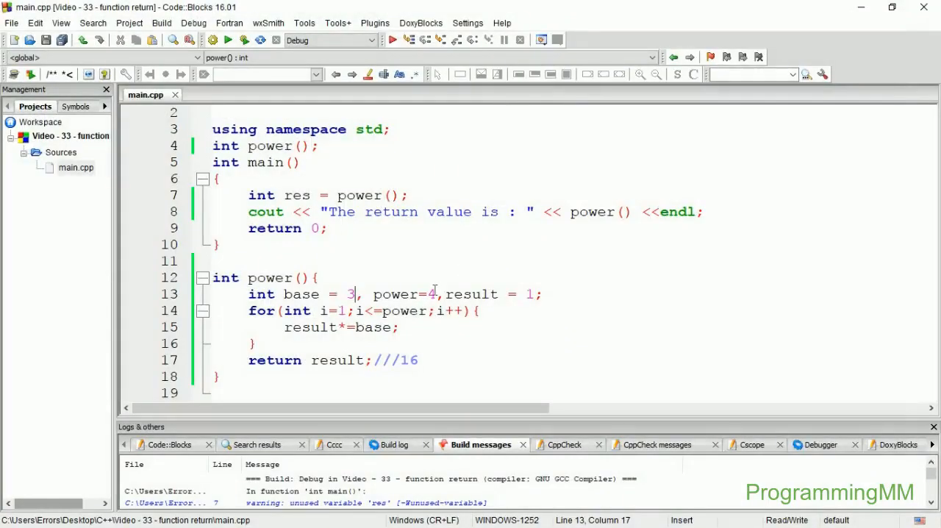
text(2)
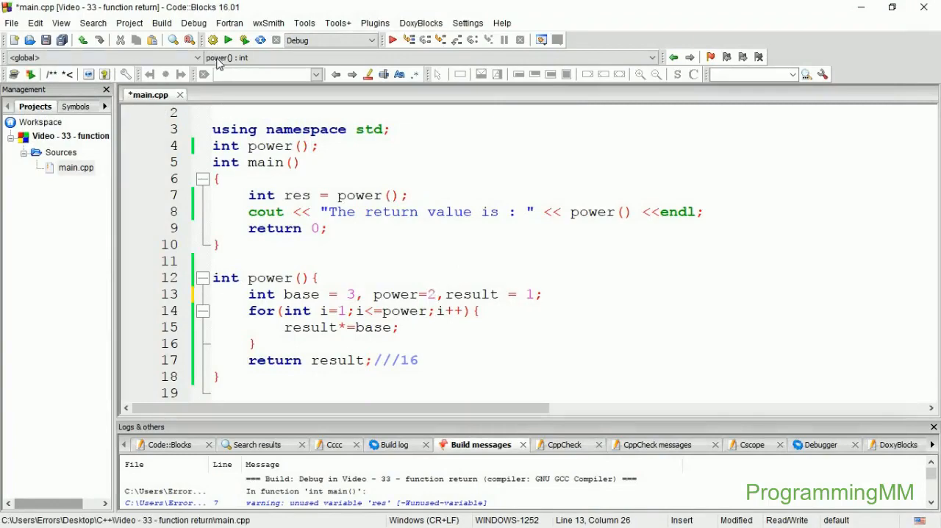
click(228, 39)
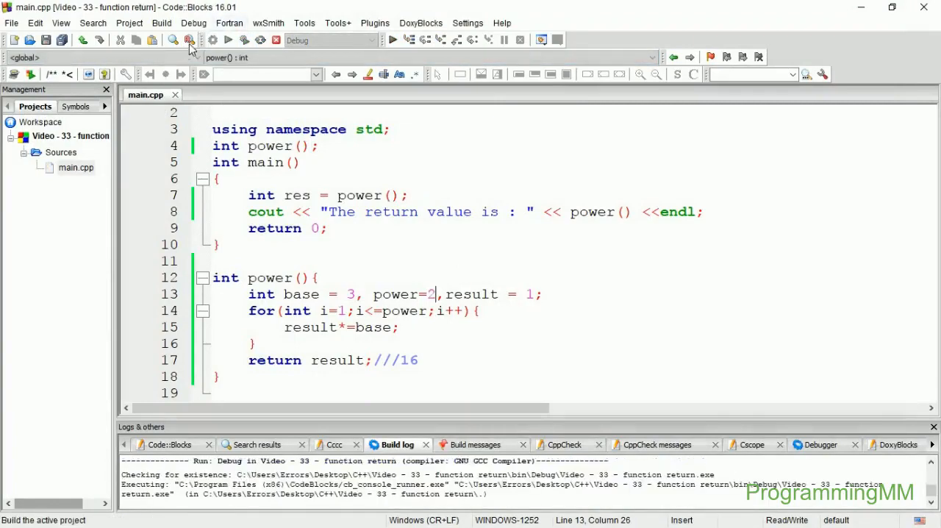
Run the program, then output result instead of power() on line 8, causing a scope error
click(228, 41)
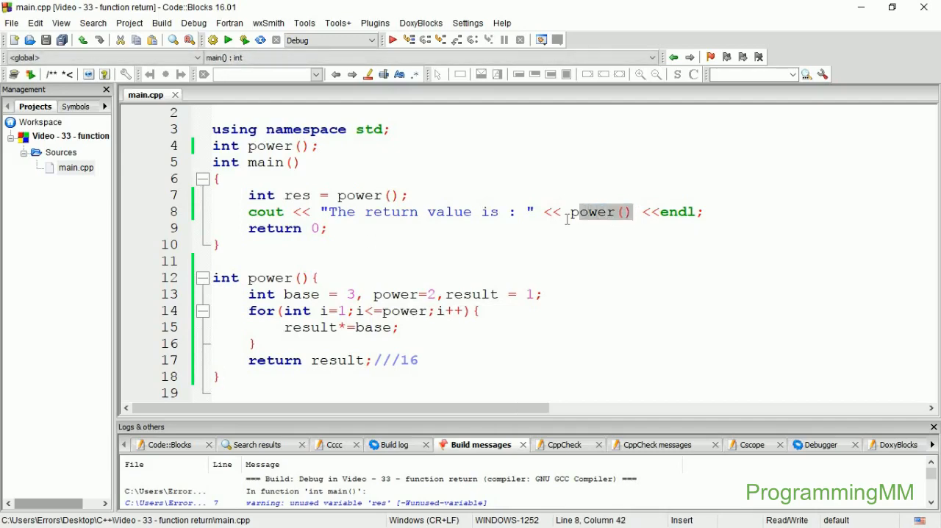
text(resu)
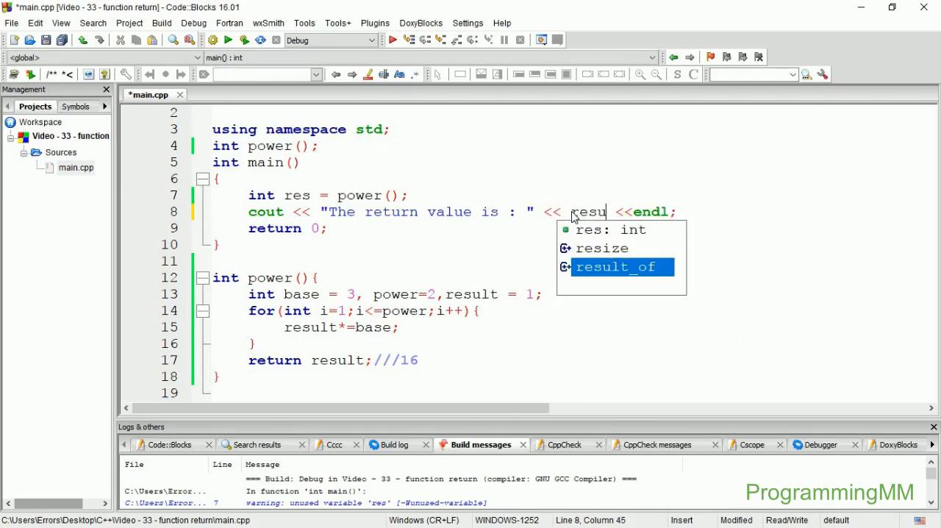
text(t)
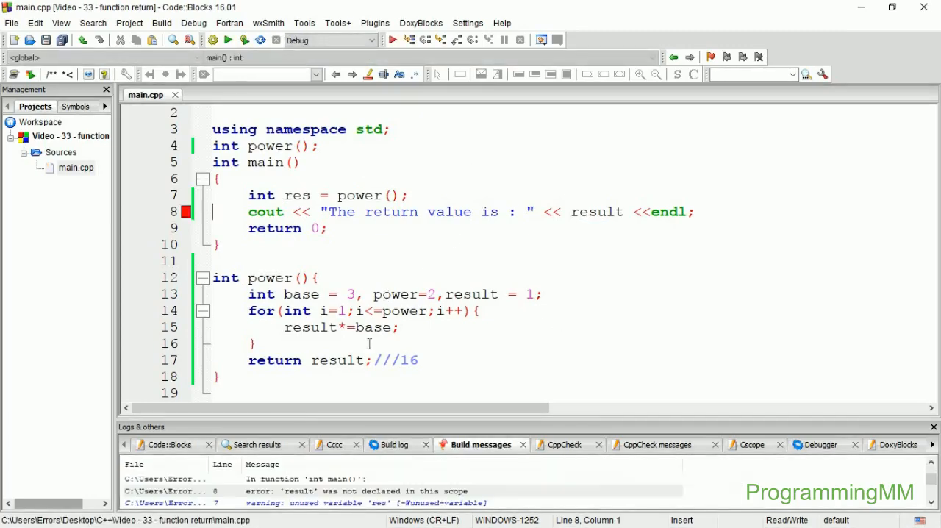
mouse_move(250, 497)
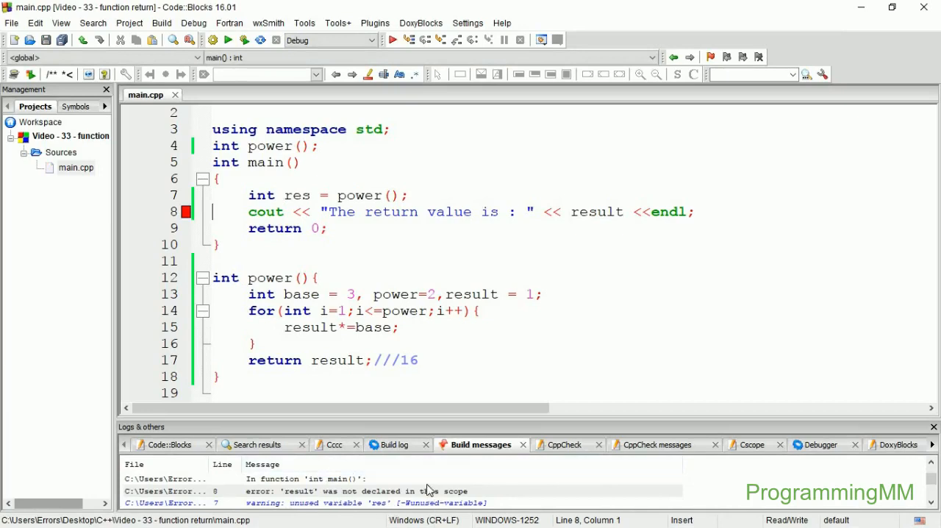
mouse_move(465, 263)
text(power())
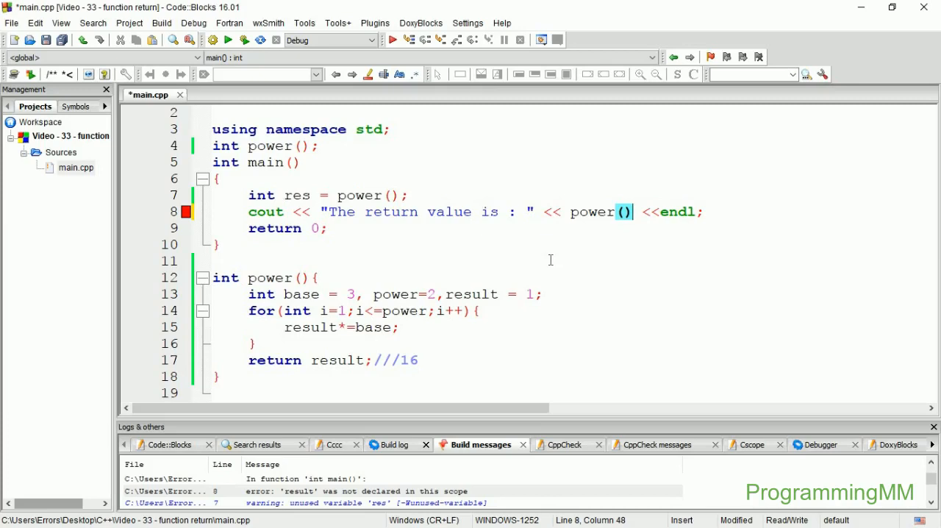
mouse_move(279, 350)
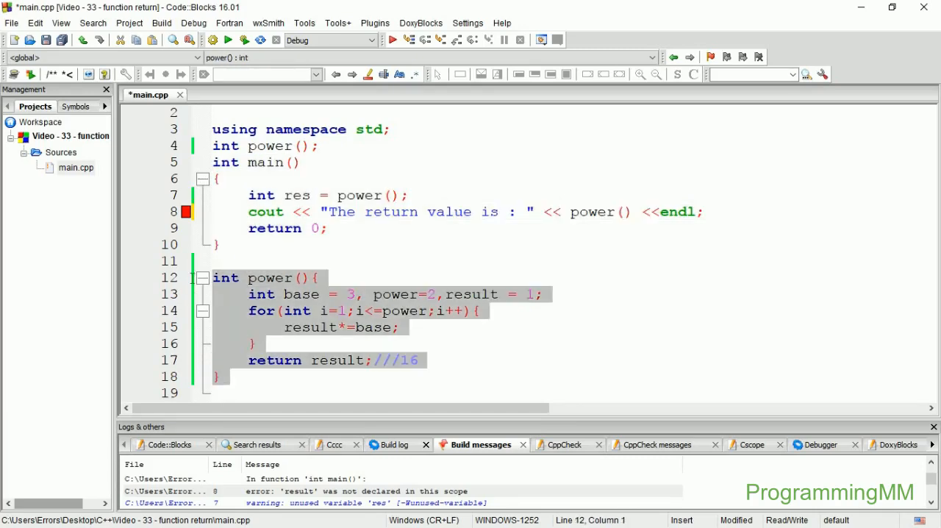
mouse_move(266, 346)
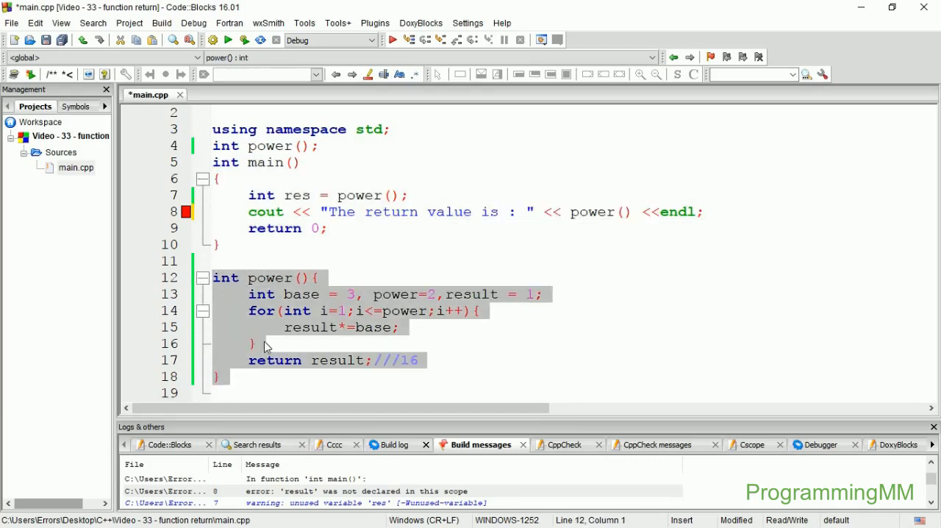